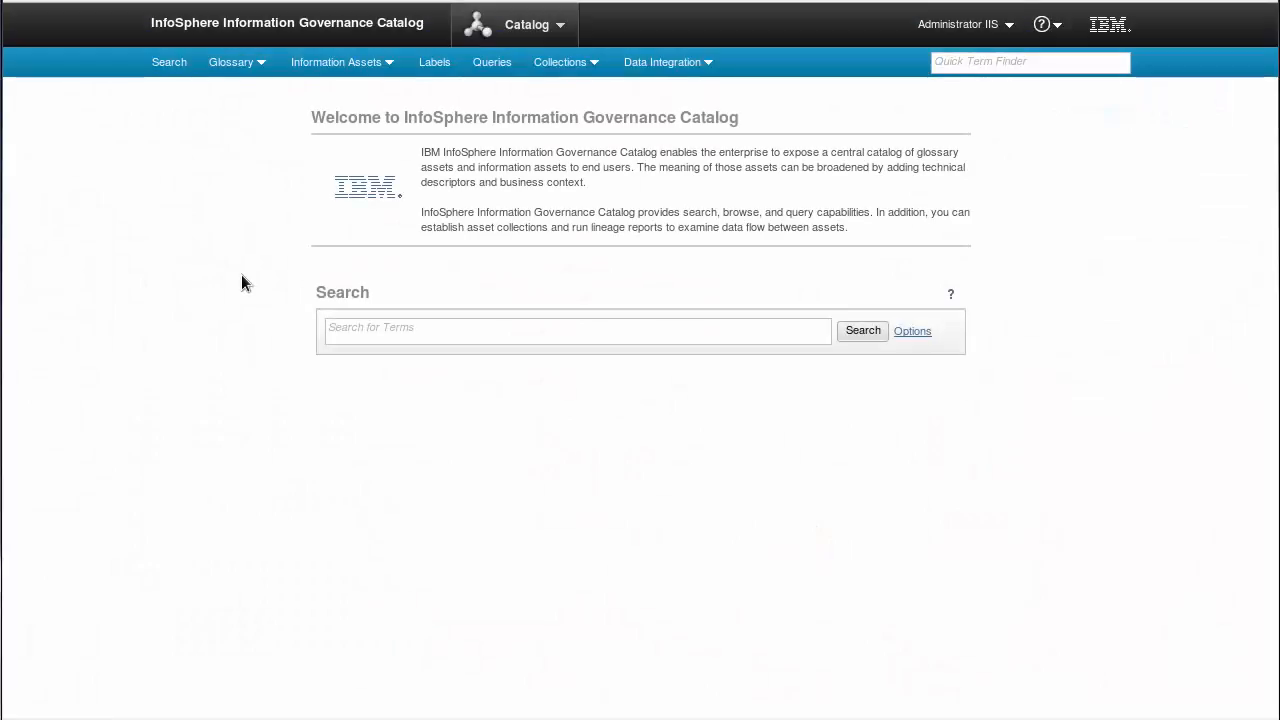
mouse_move(342, 60)
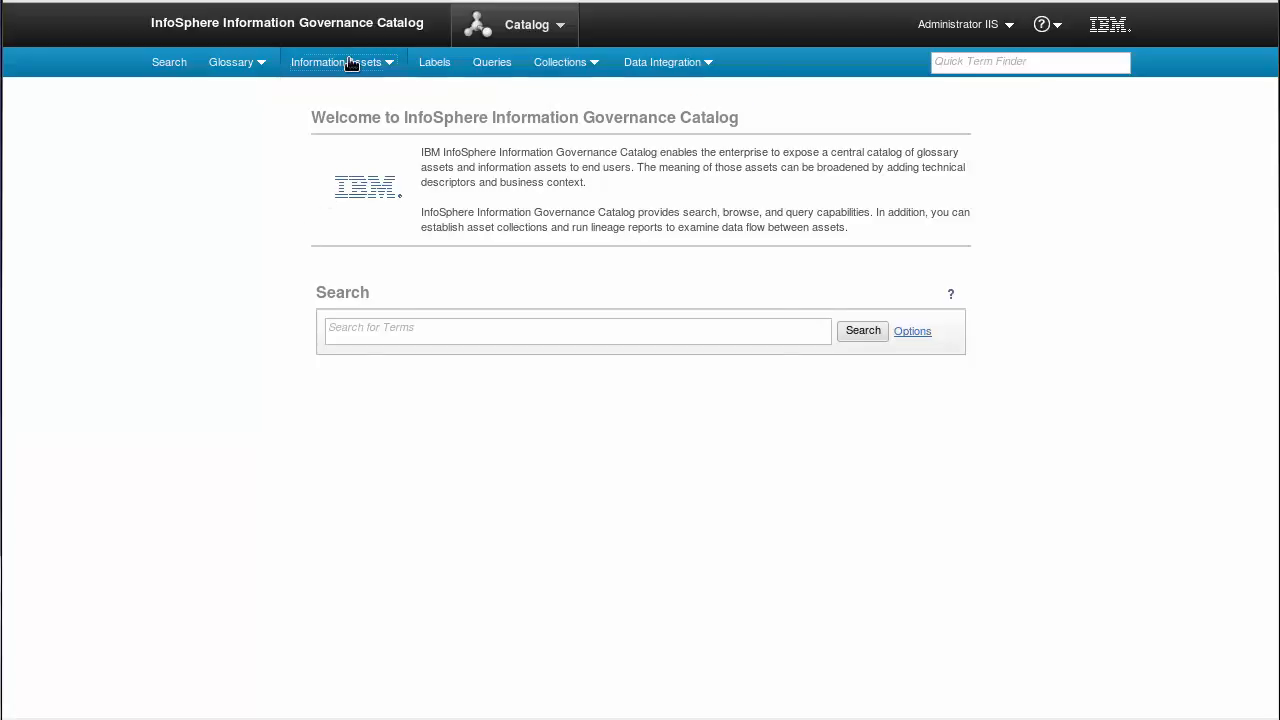
- Browse the MantaModel Root hierarchy from Information Assets, listing Mssql, Oracle and Teradata
click(342, 60)
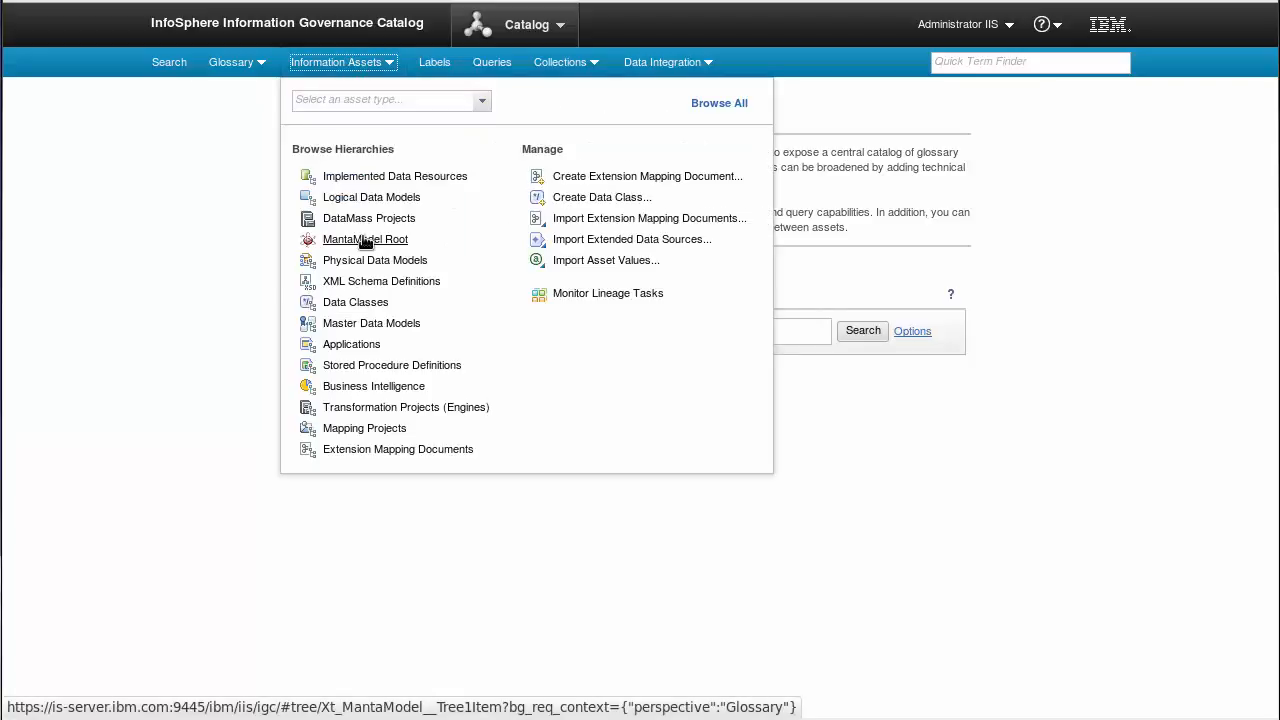
click(364, 240)
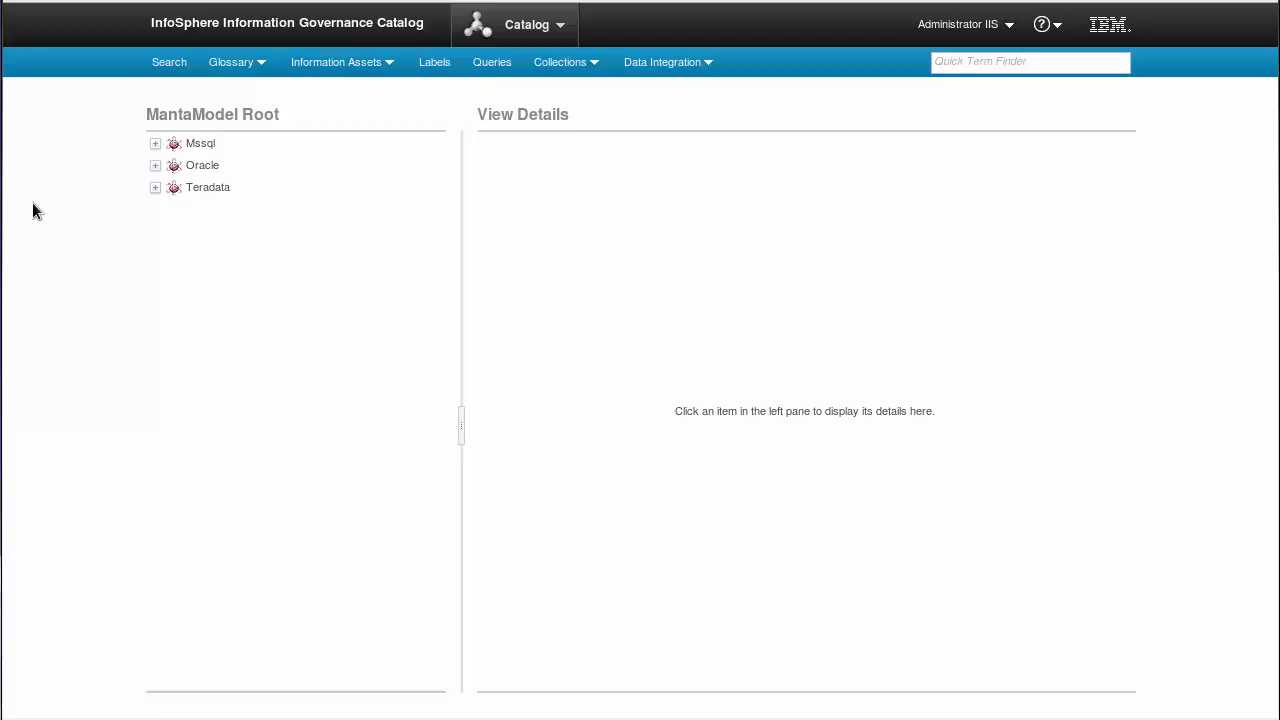
click(200, 144)
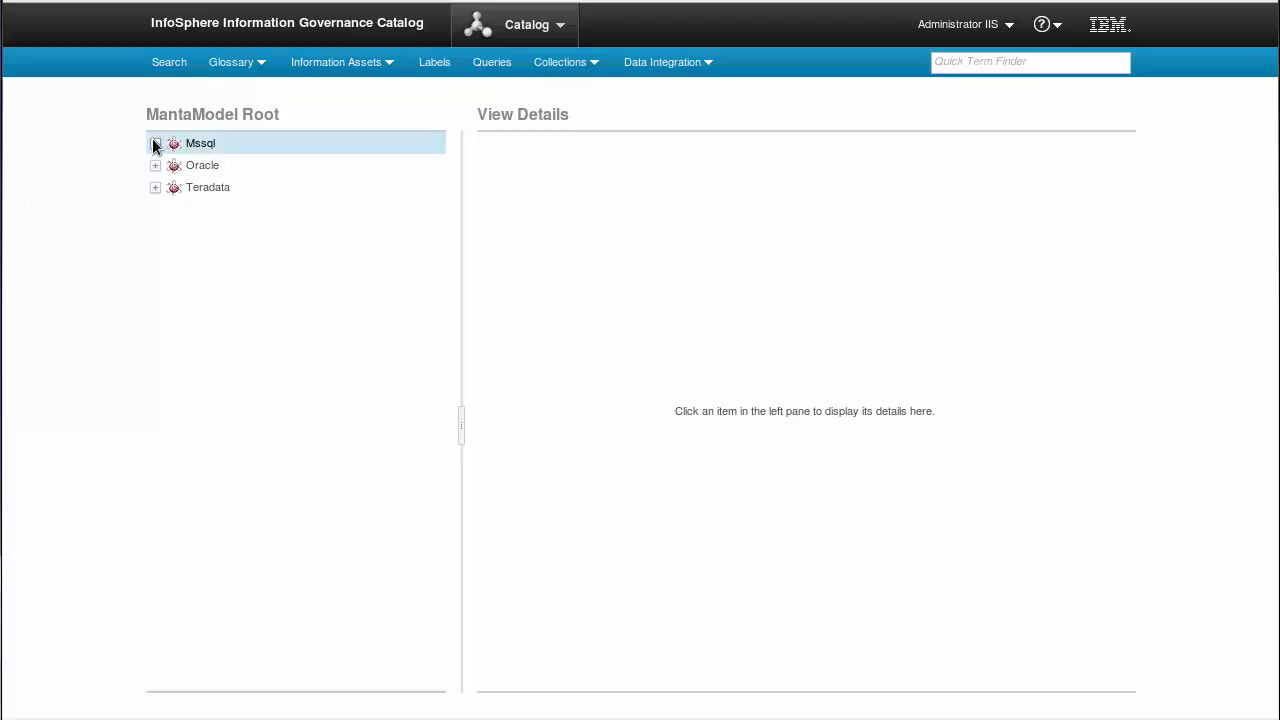
- Drill down Mssql > DWH > manta > dwh > Procedures > HIST_PARTY > MERGE UPDATE
click(156, 144)
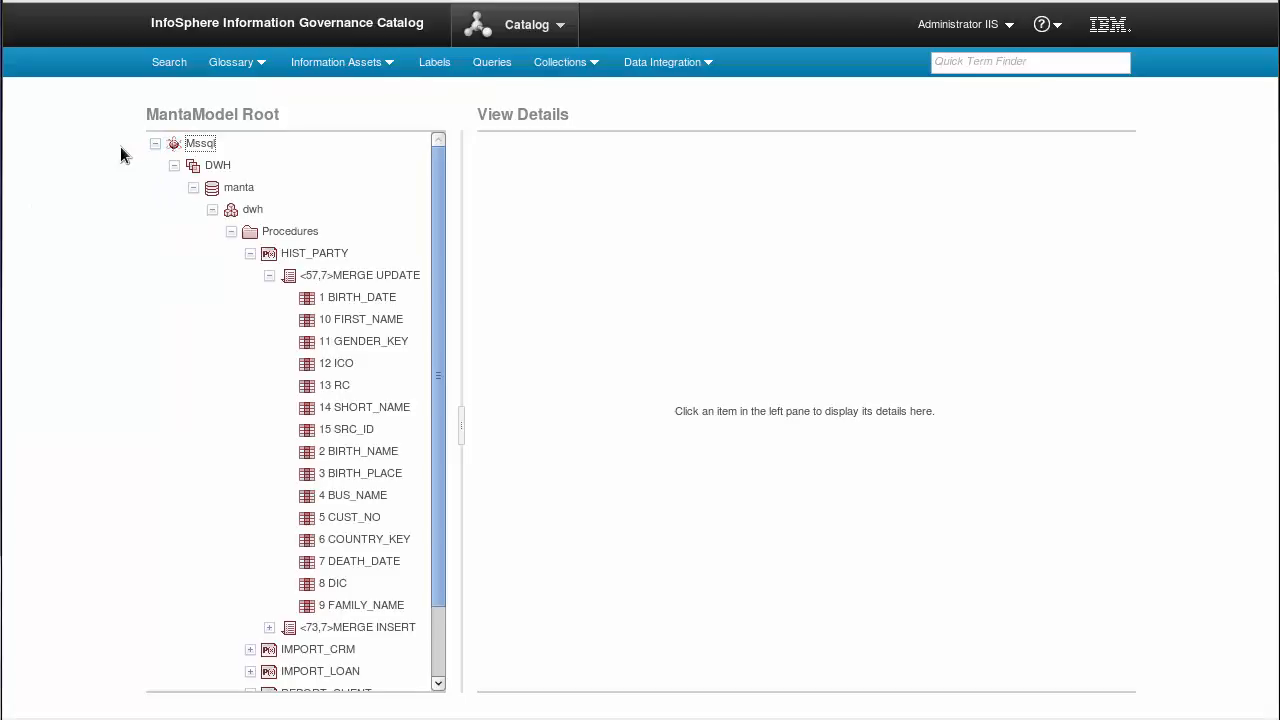
click(240, 188)
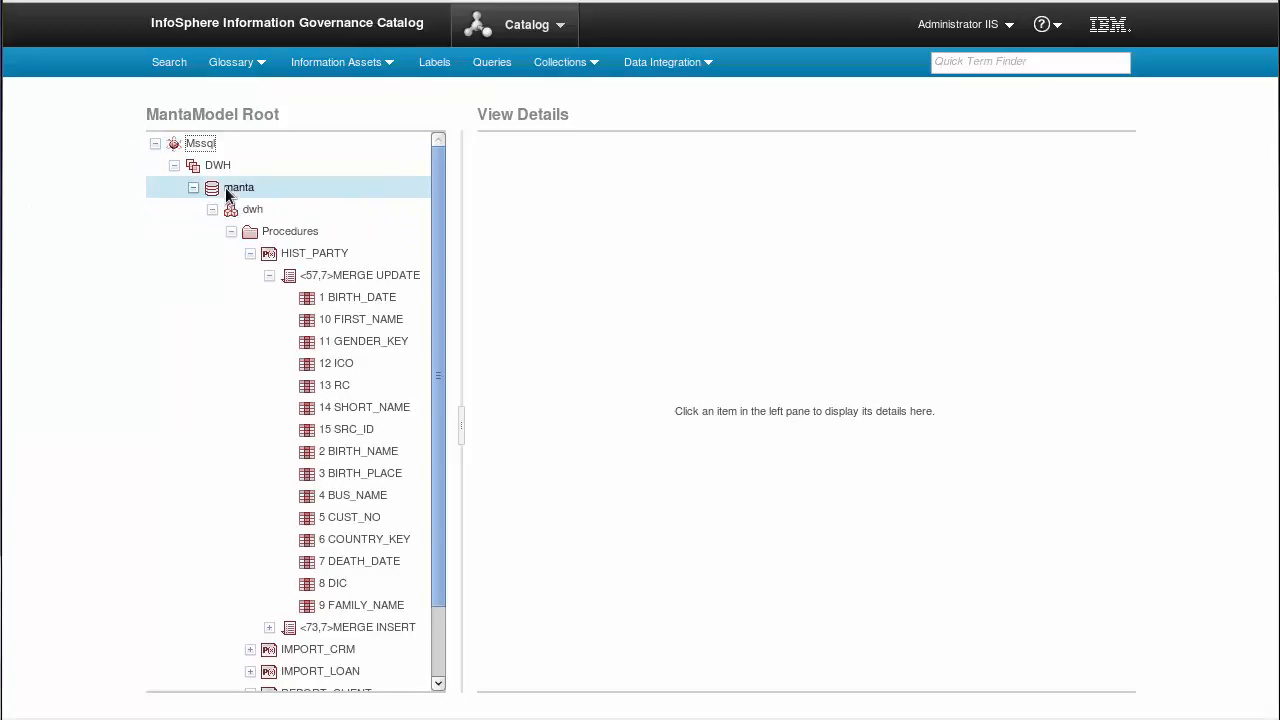
click(252, 210)
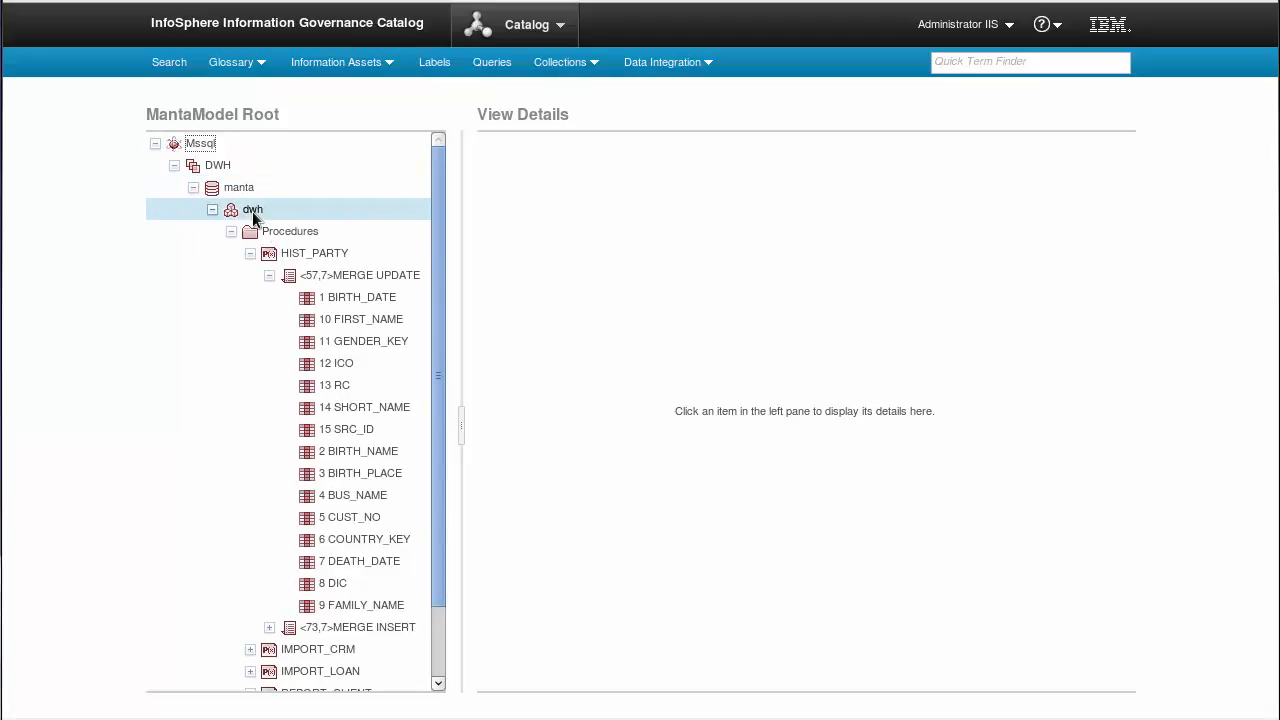
click(314, 252)
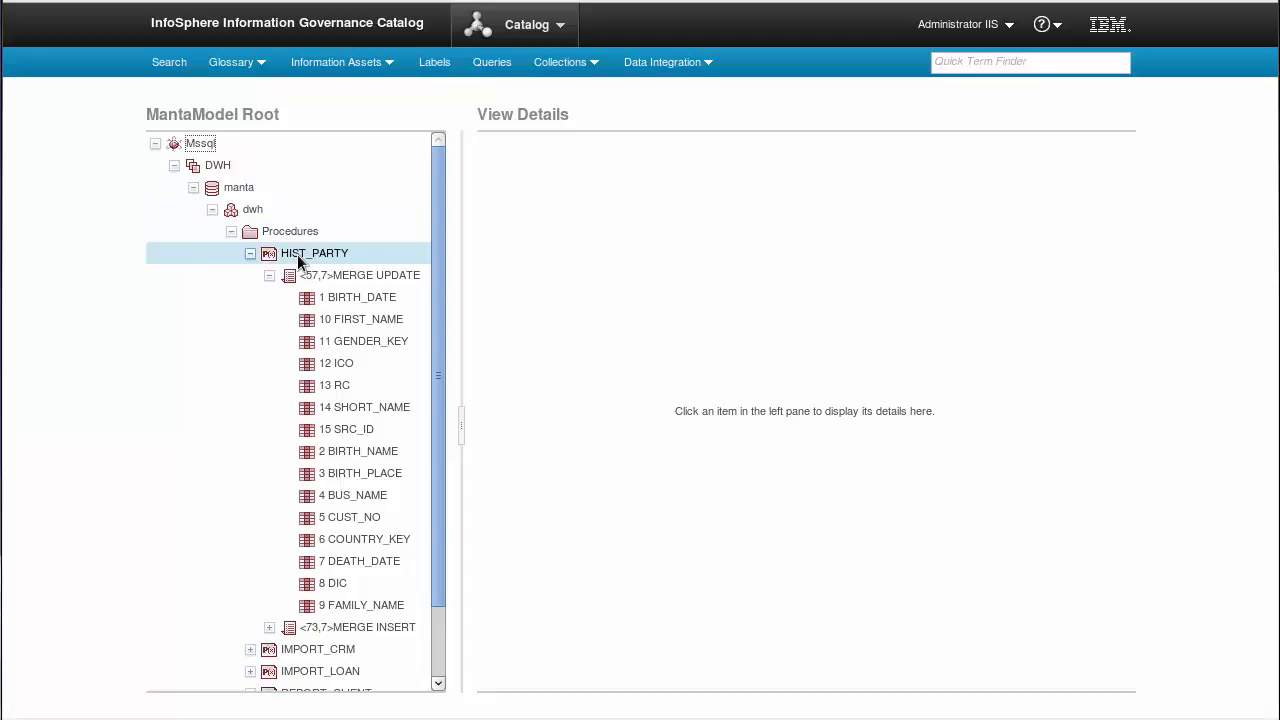
click(376, 276)
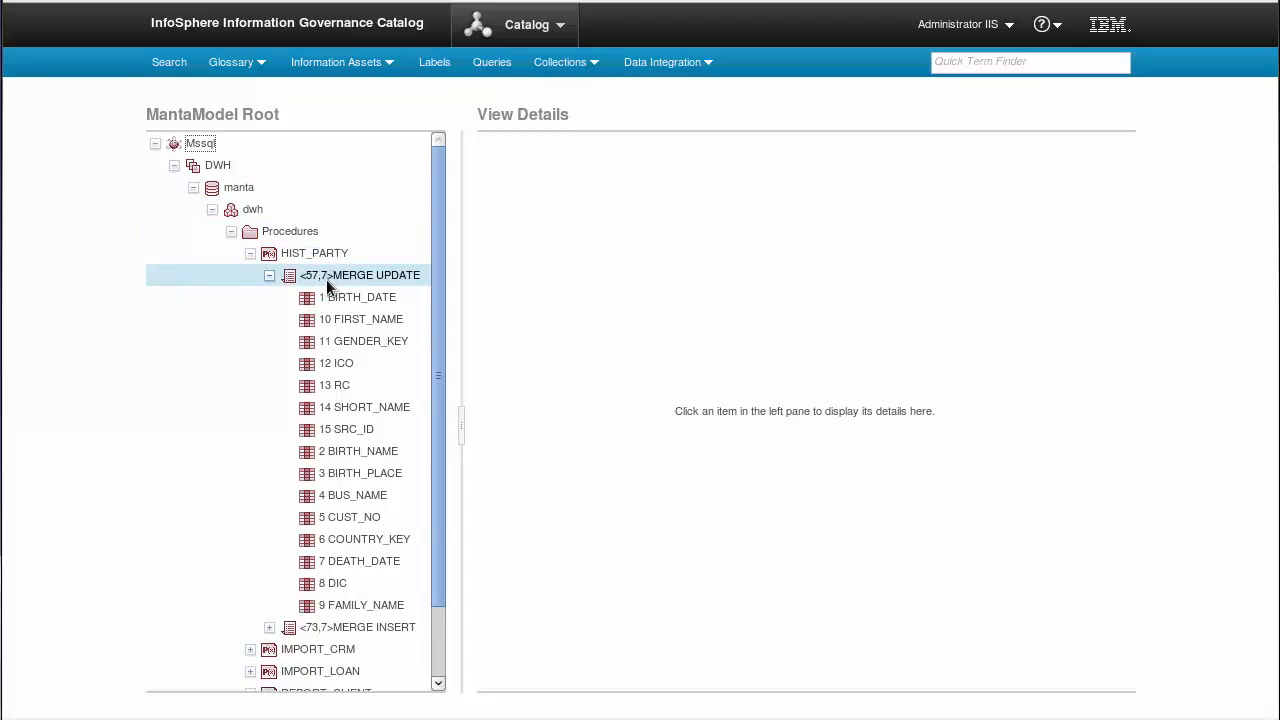
- Show column 10 FIRST_NAME's details and start editing the HIST_PARTY procedure
click(360, 318)
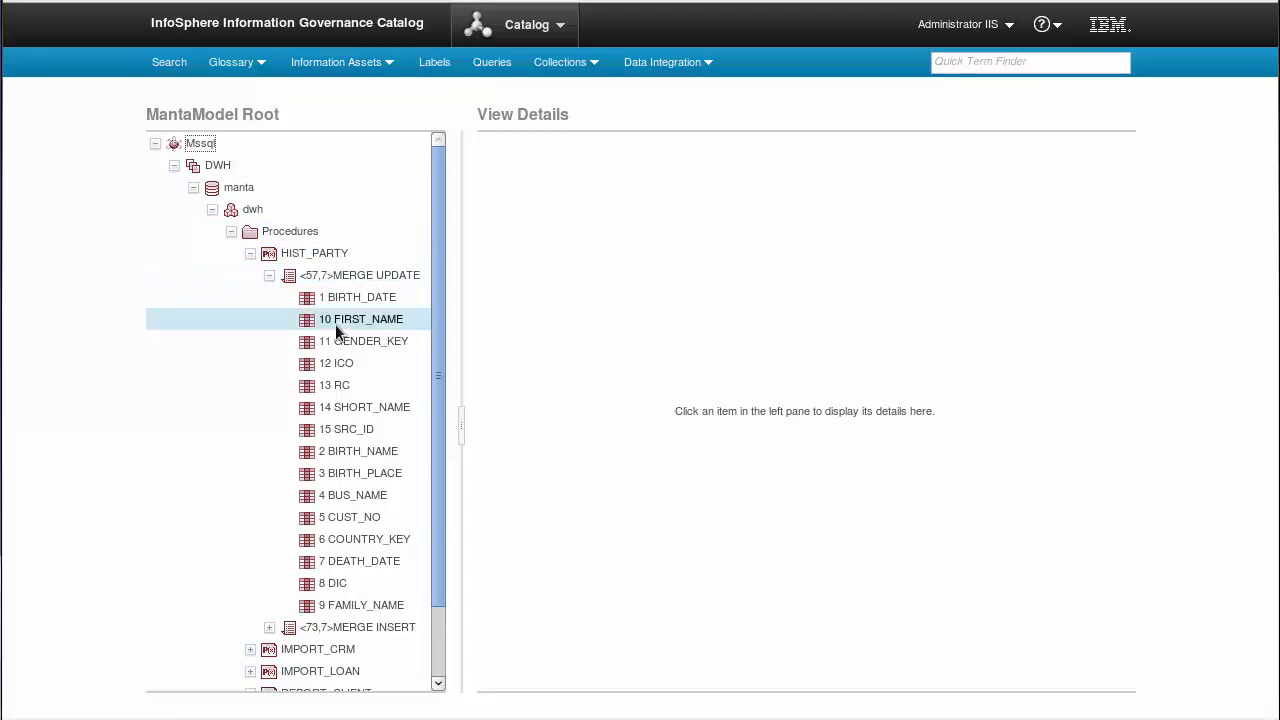
click(360, 318)
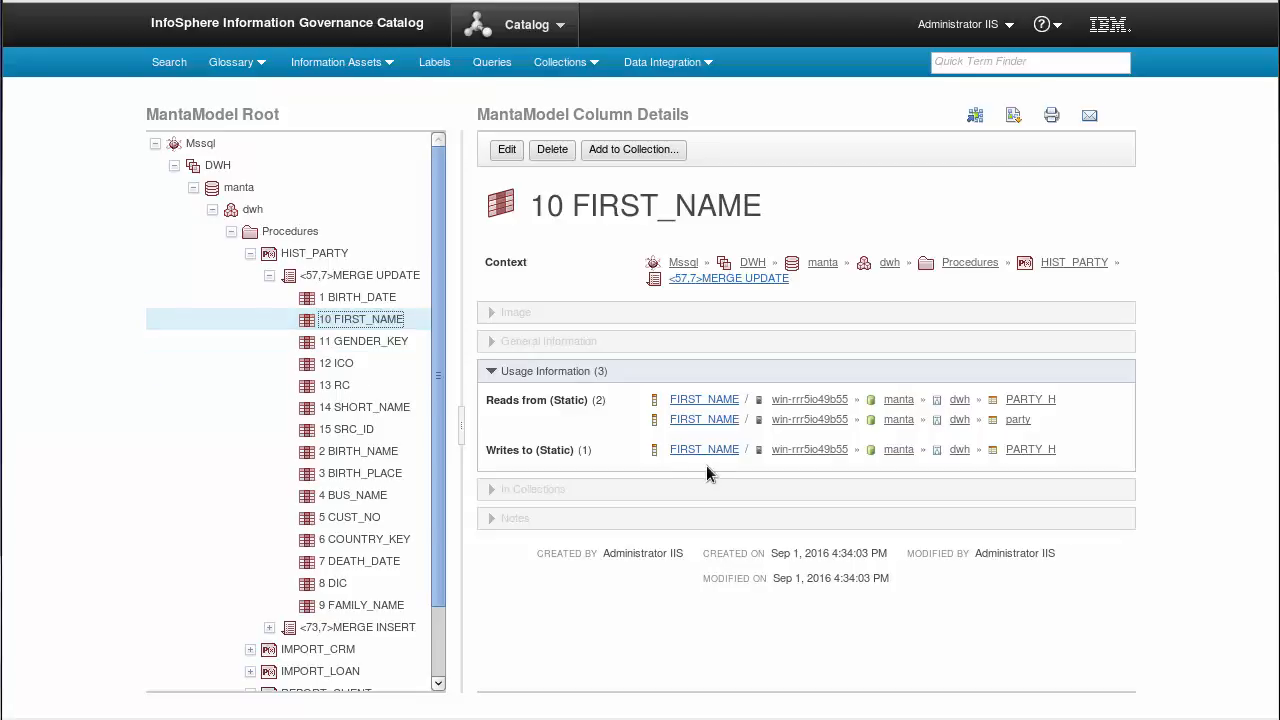
mouse_move(704, 400)
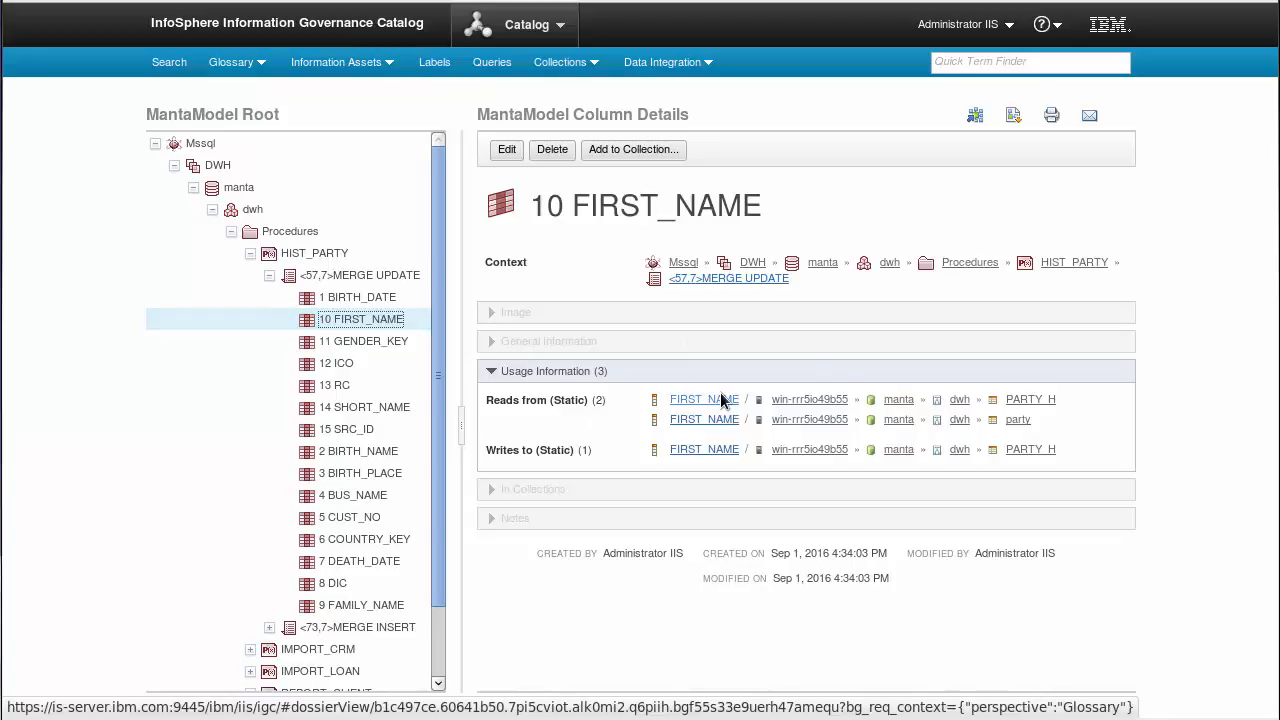
click(704, 400)
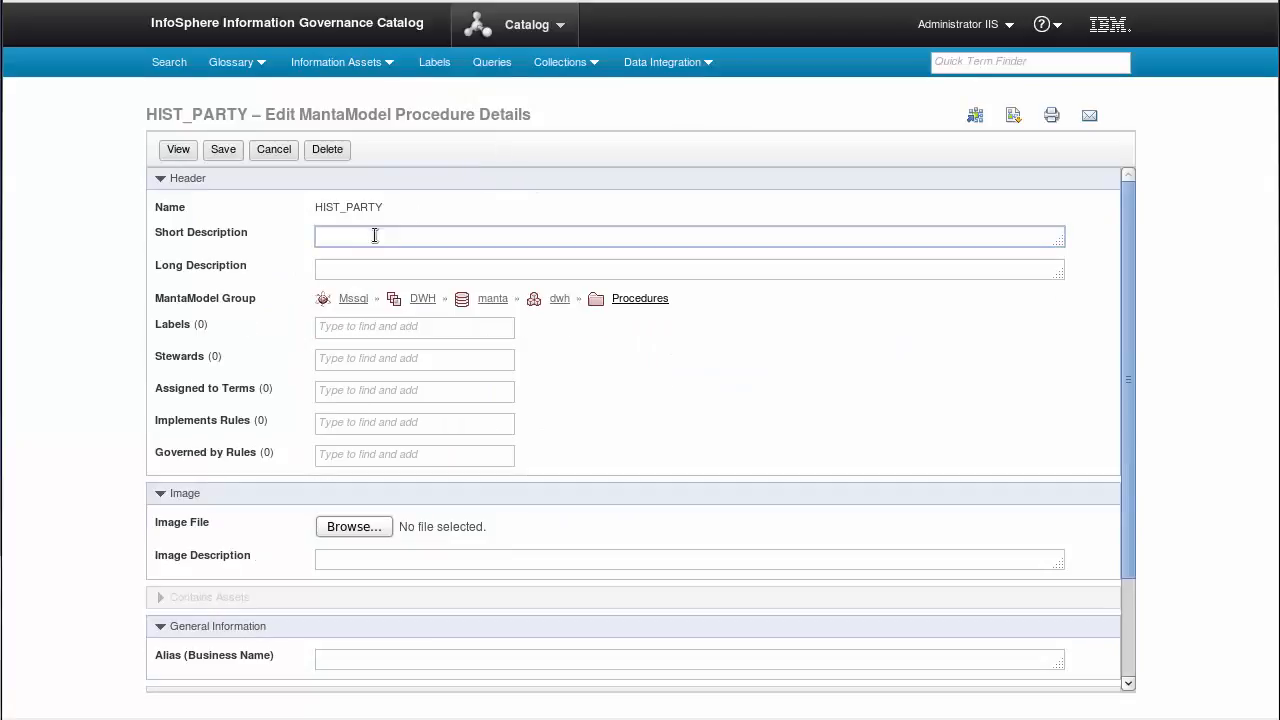
- Save HIST_PARTY with label BCBS 239 and steward John Smith, then view its details
text(bc)
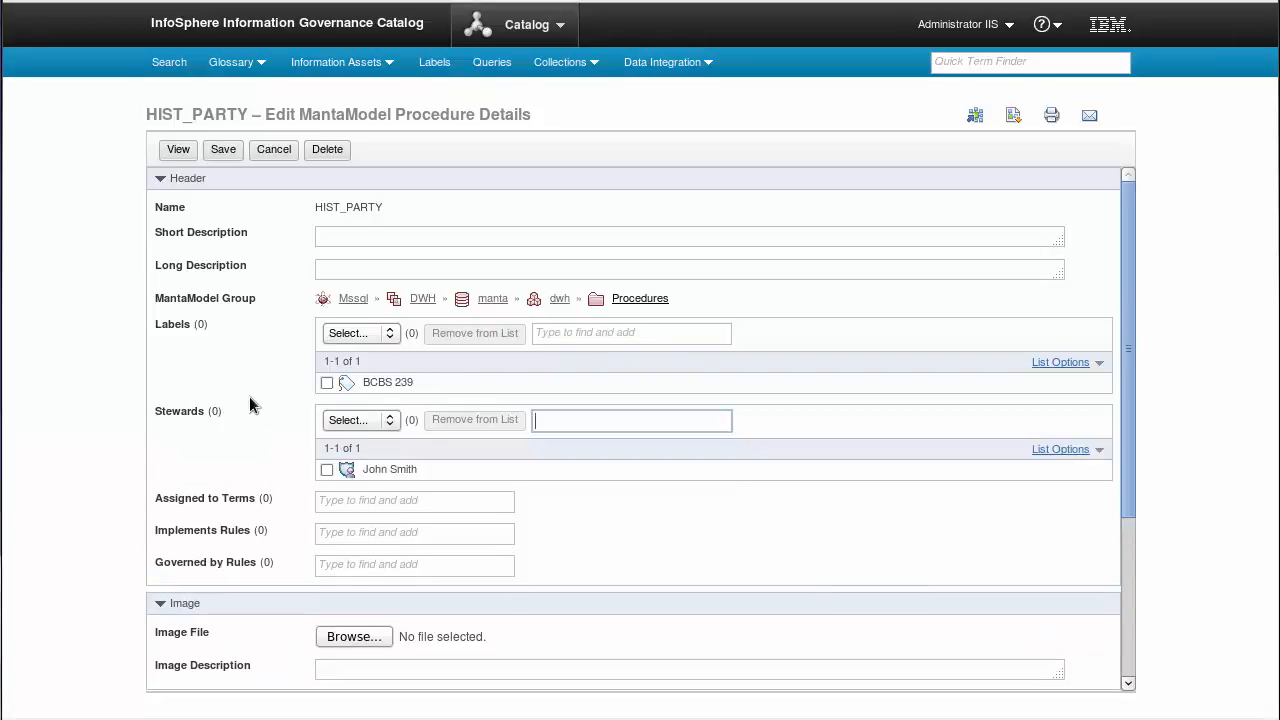
click(224, 148)
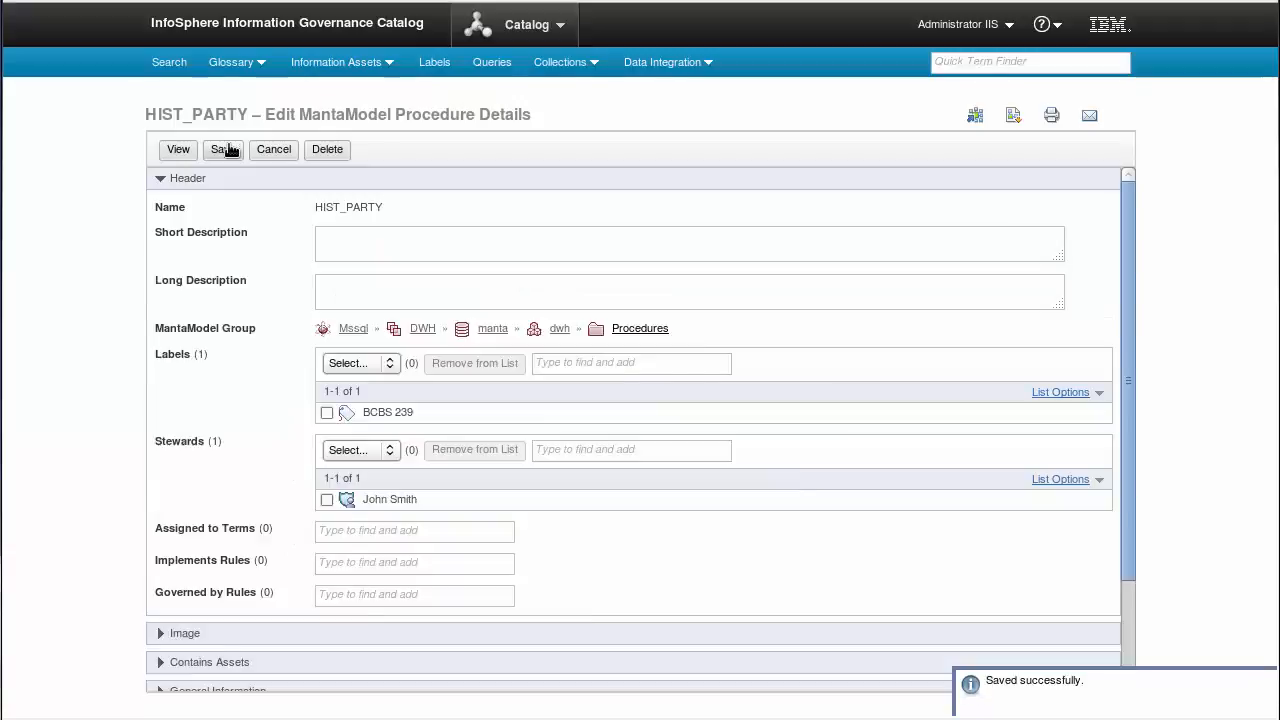
click(222, 148)
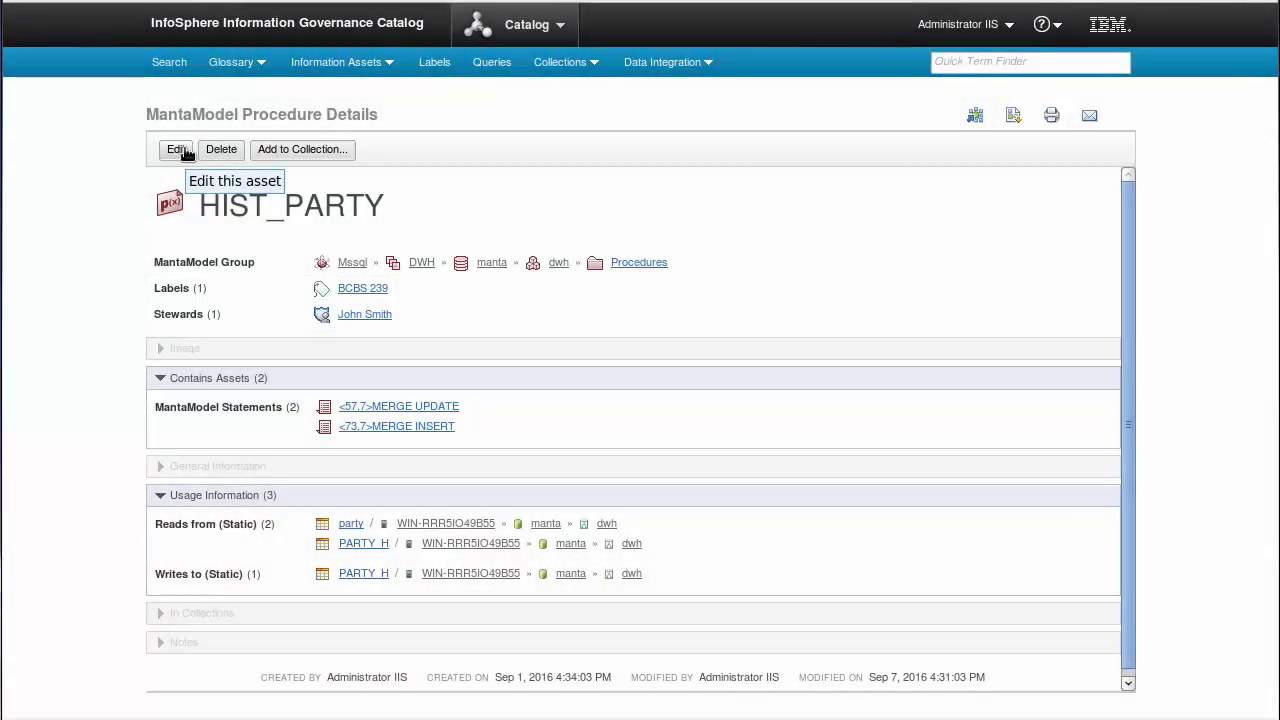
- Reach the Browse All asset types page from Information Assets
click(336, 62)
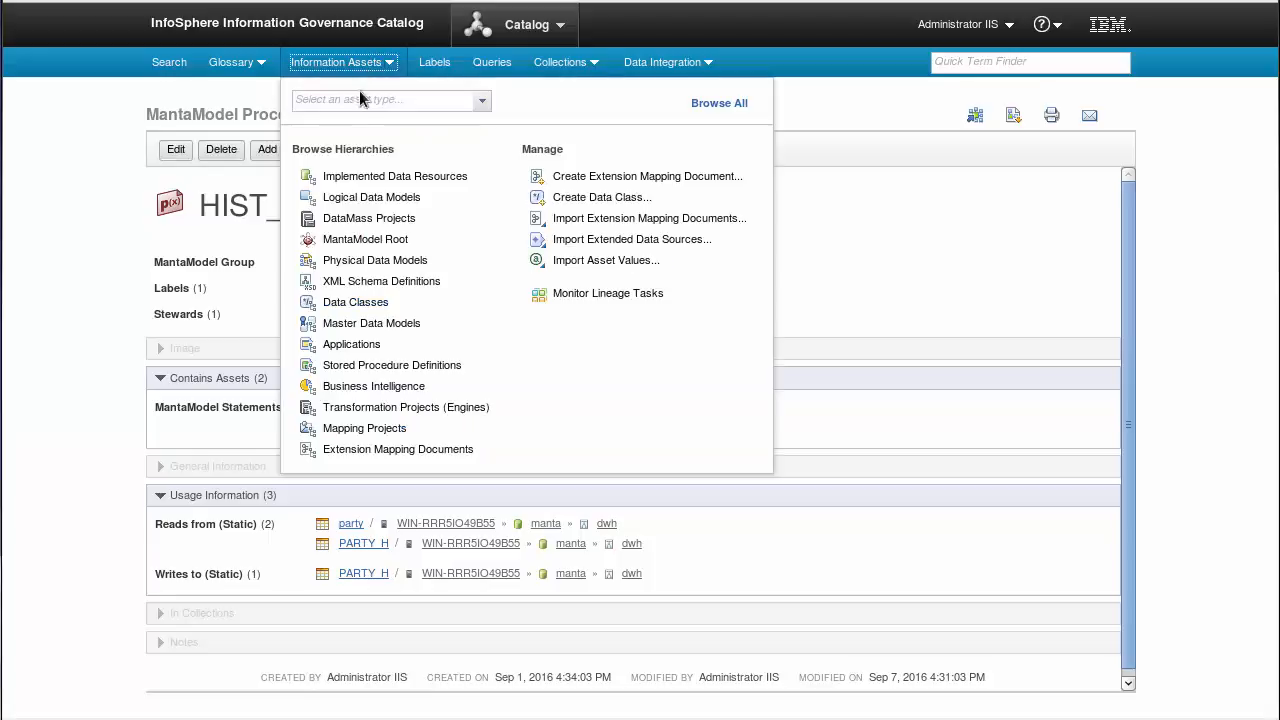
click(364, 240)
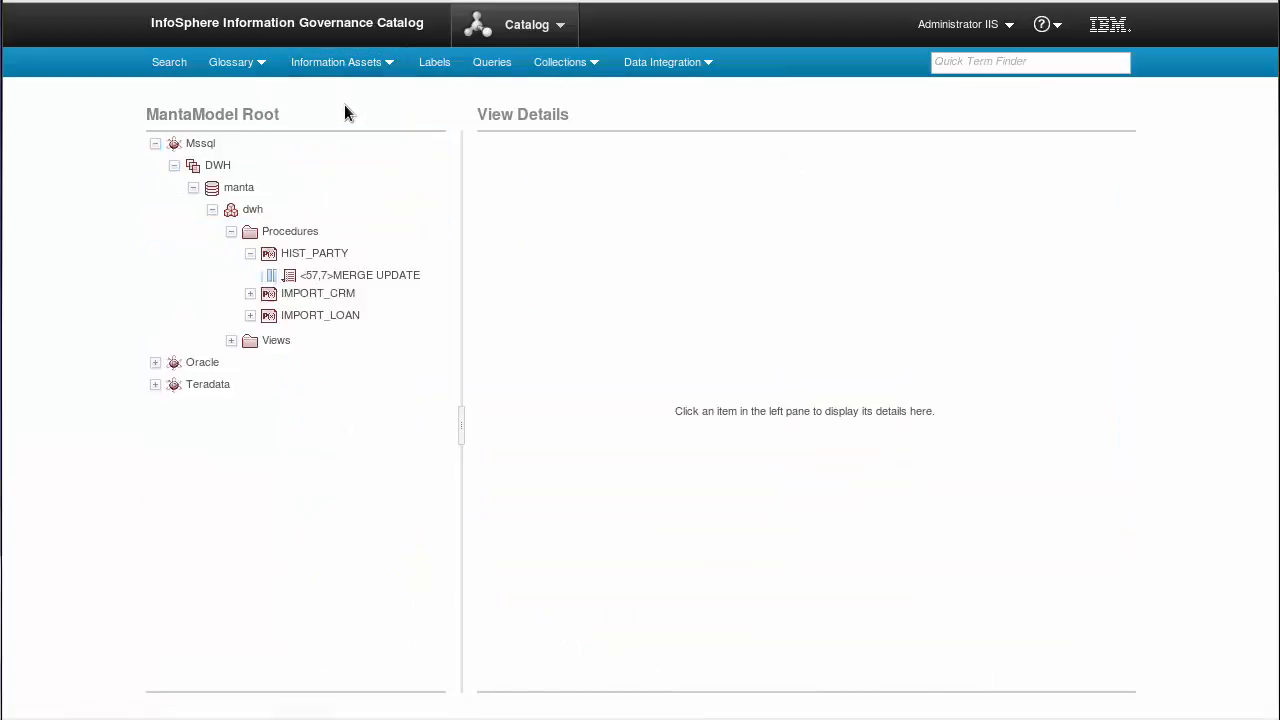
click(336, 60)
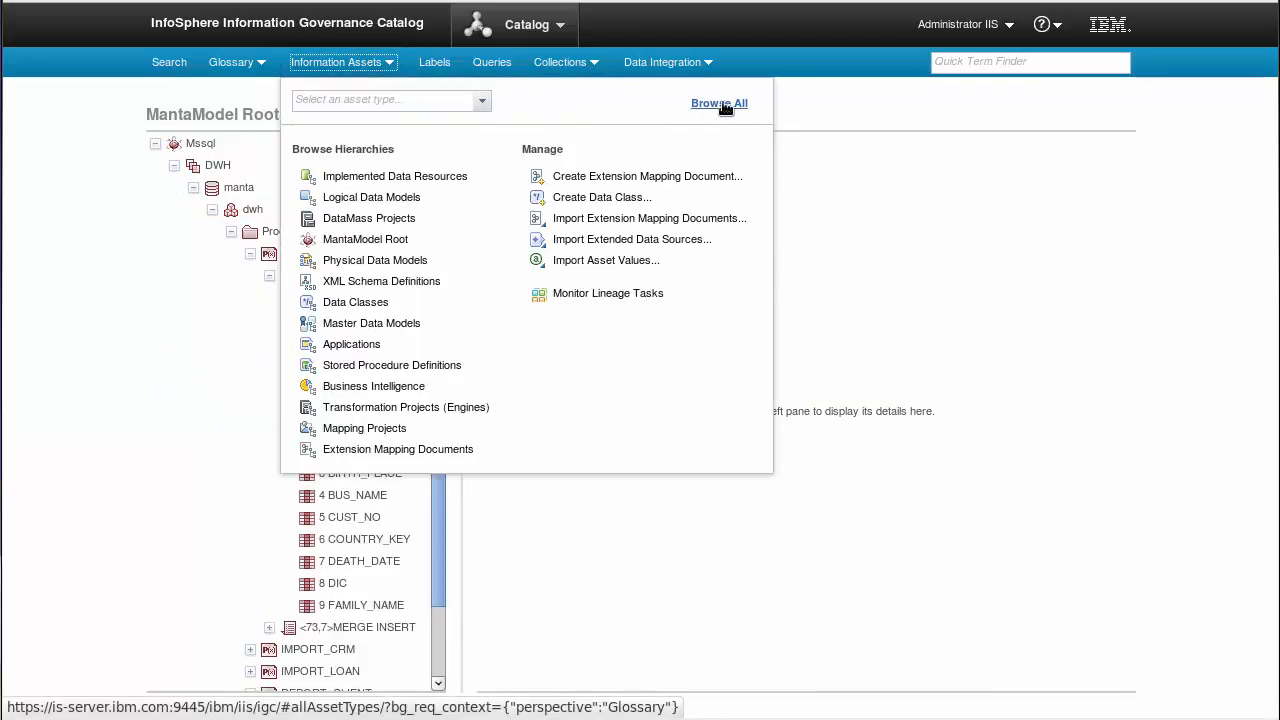
click(720, 104)
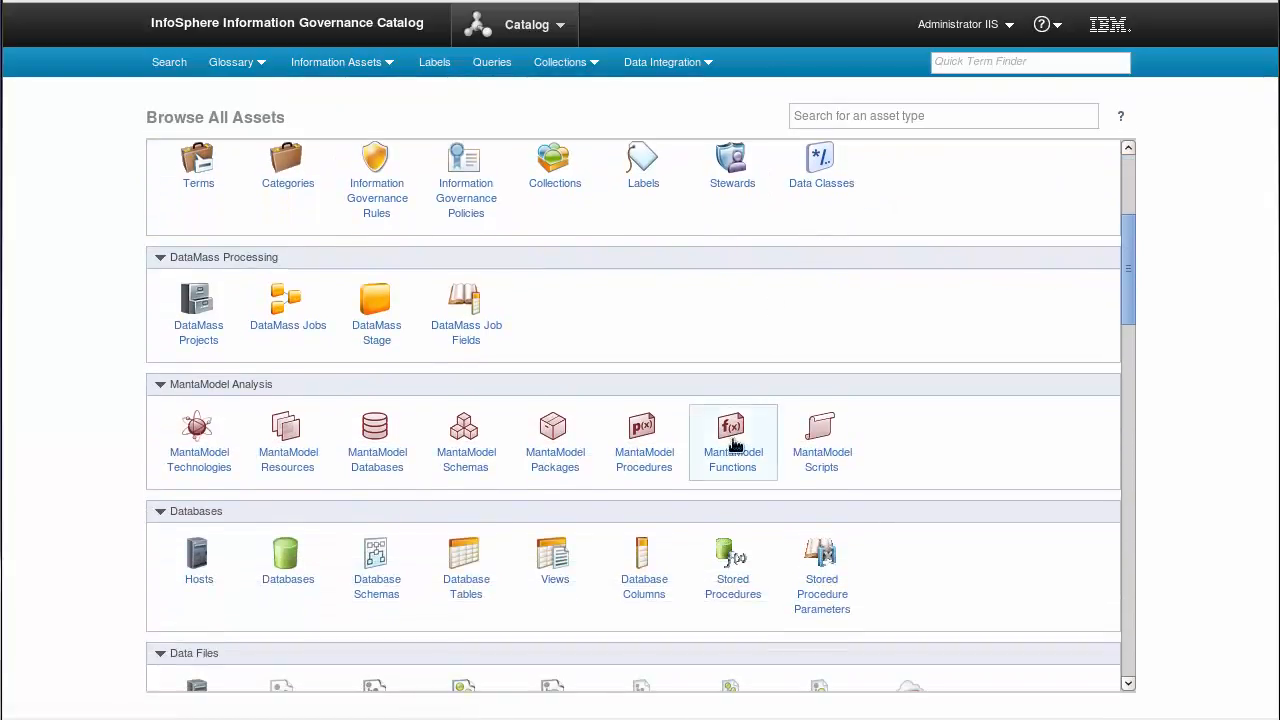
- List all eight MantaModel procedures and show IMPORT_LOAN's info card
click(644, 440)
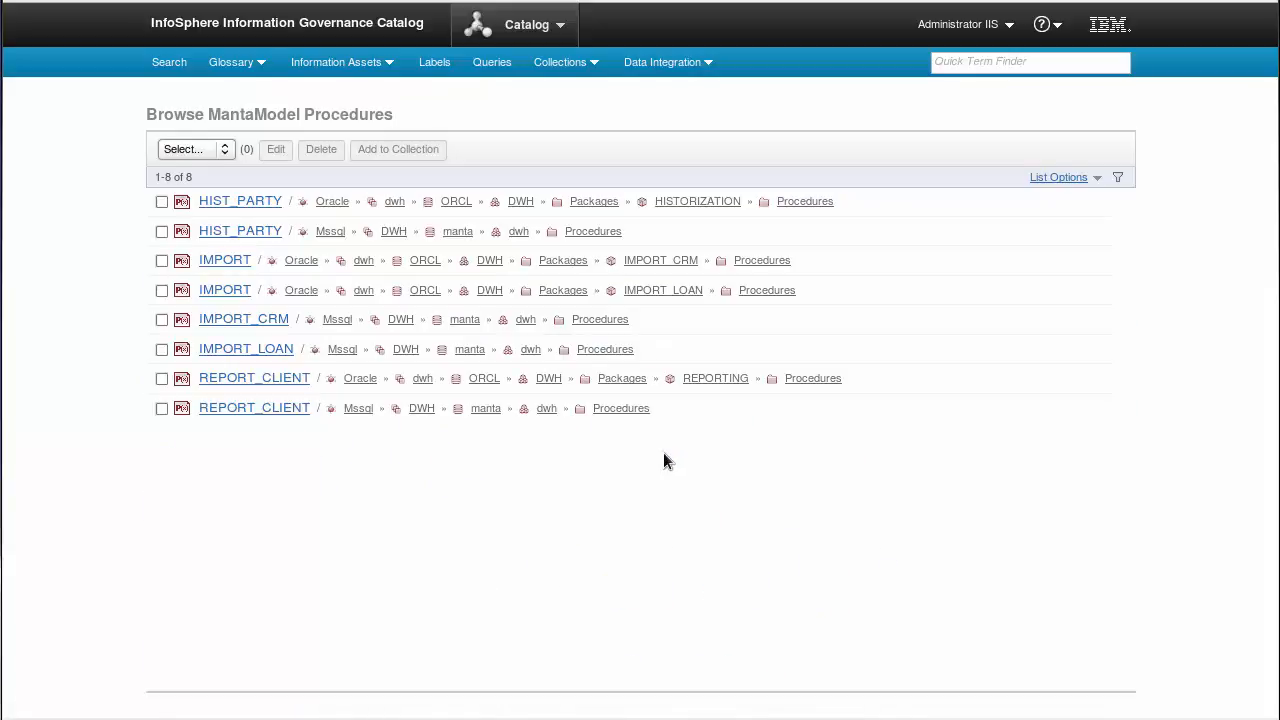
mouse_move(596, 472)
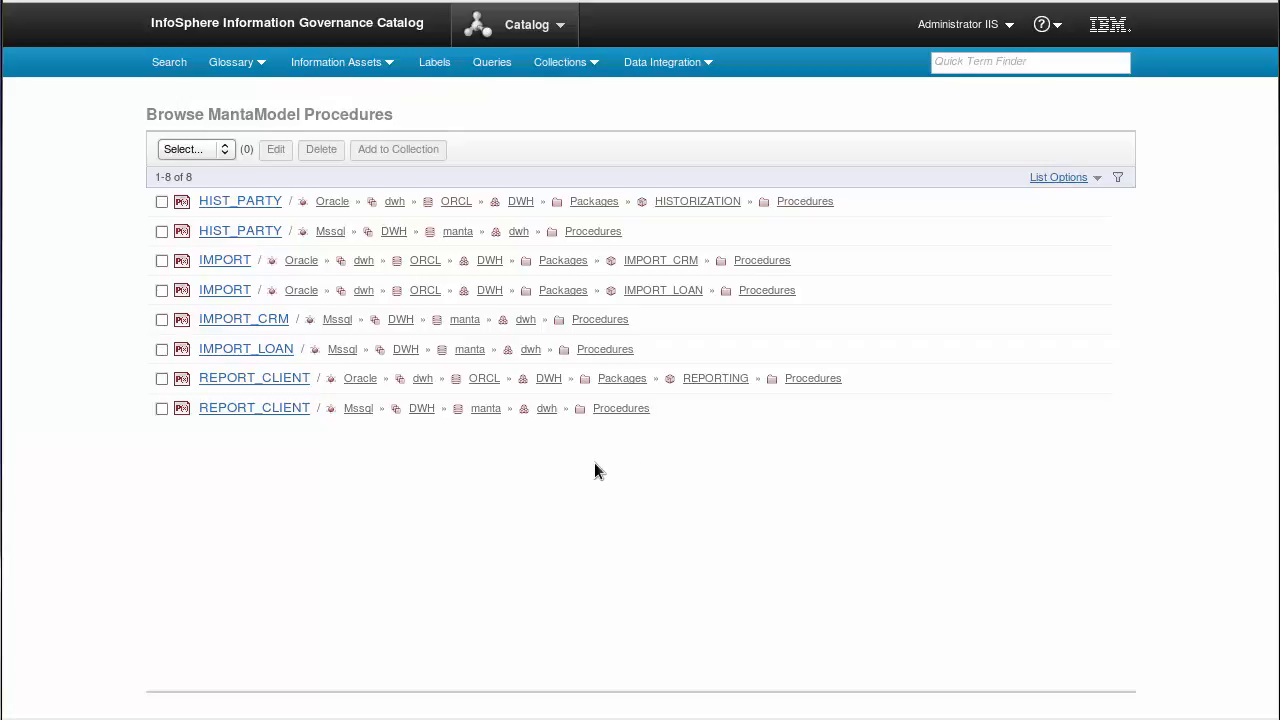
click(246, 348)
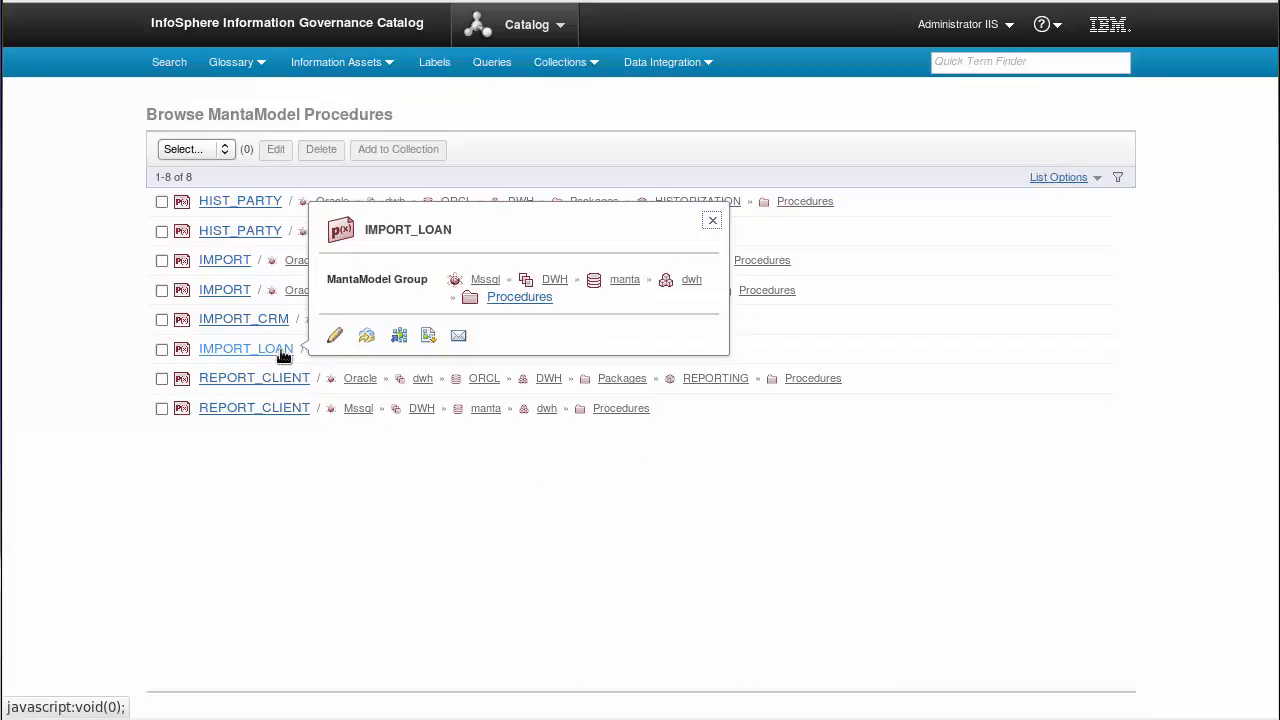
mouse_move(336, 336)
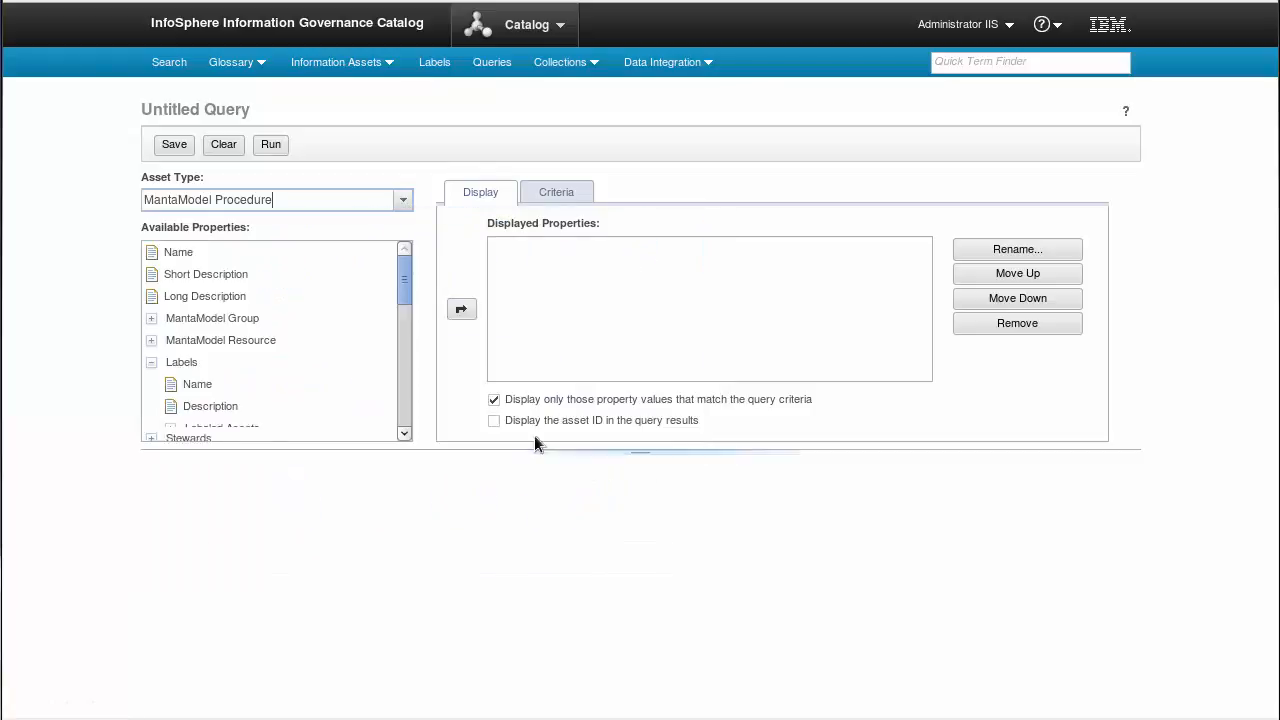
- Run a query for MantaModel procedures whose label name contains BCBS, returning HIST_PARTY
click(556, 192)
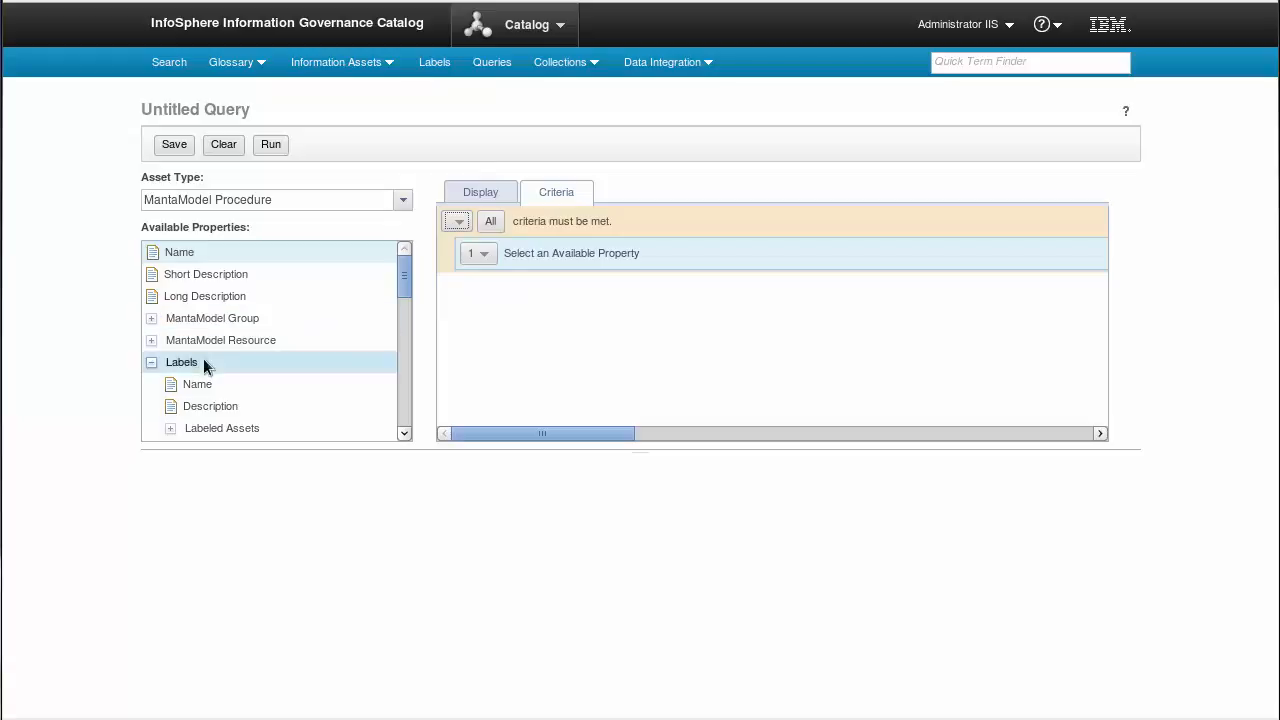
click(198, 384)
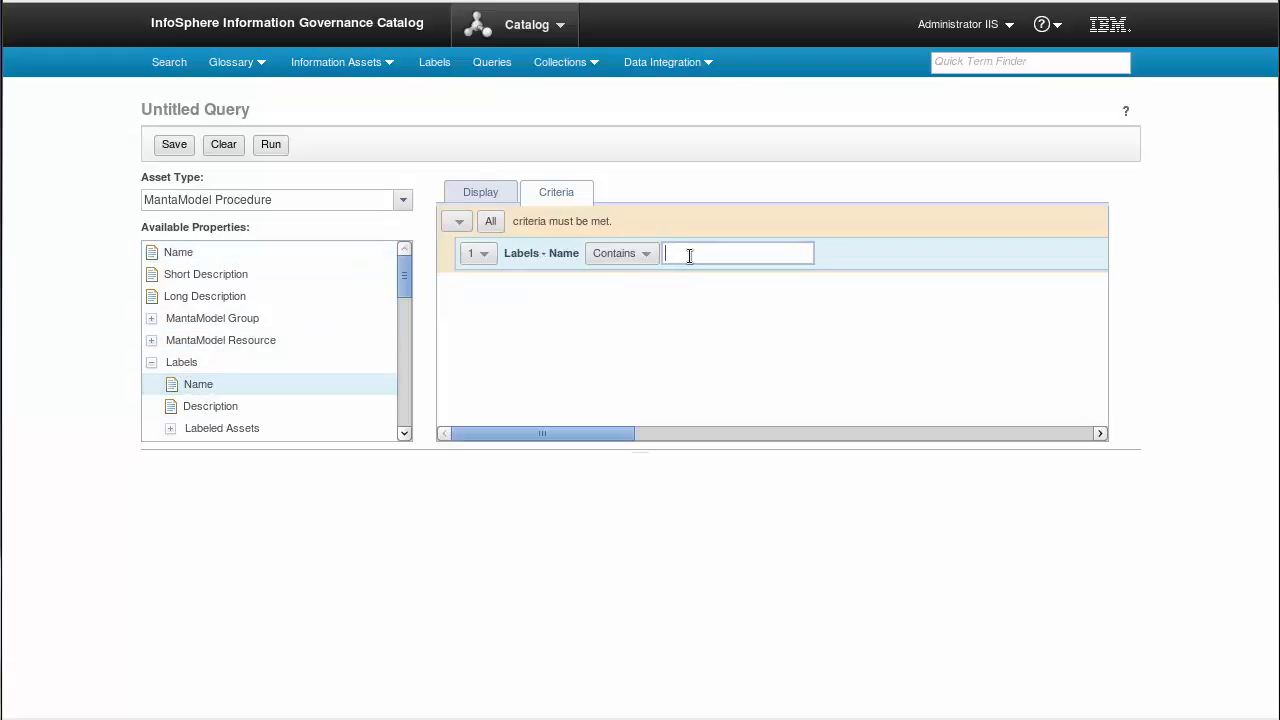
text(BCES)
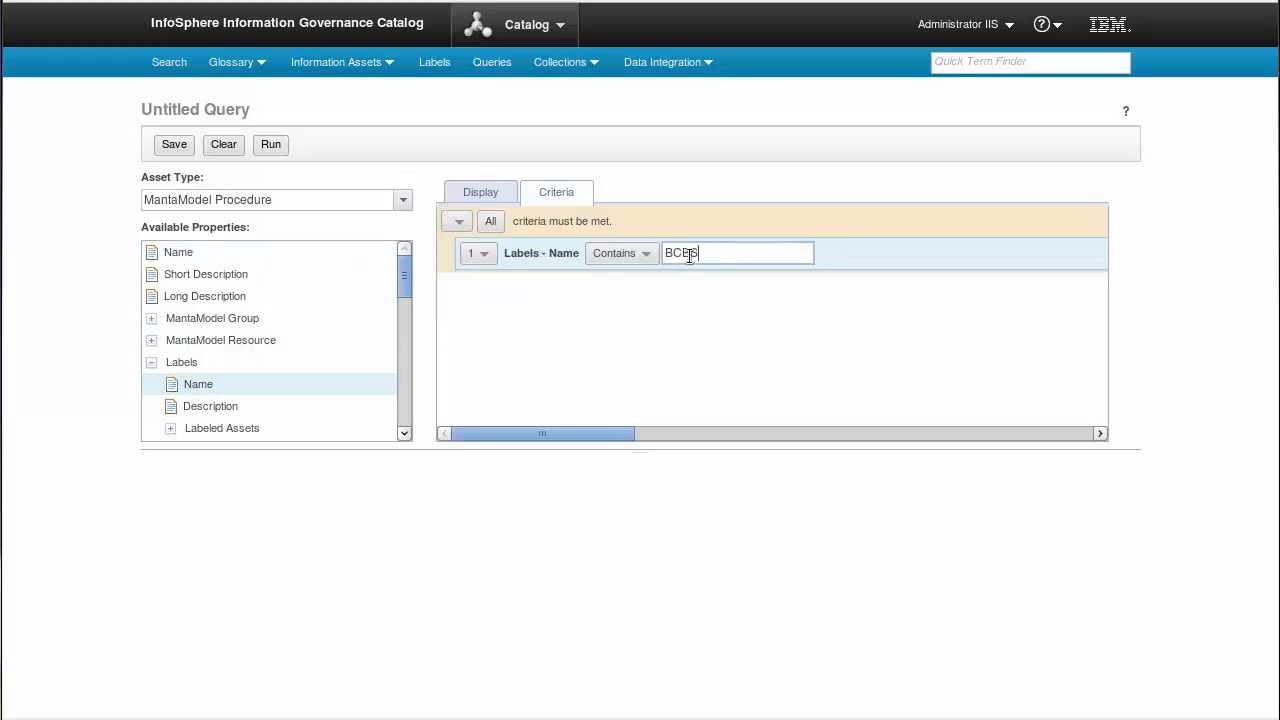
click(270, 144)
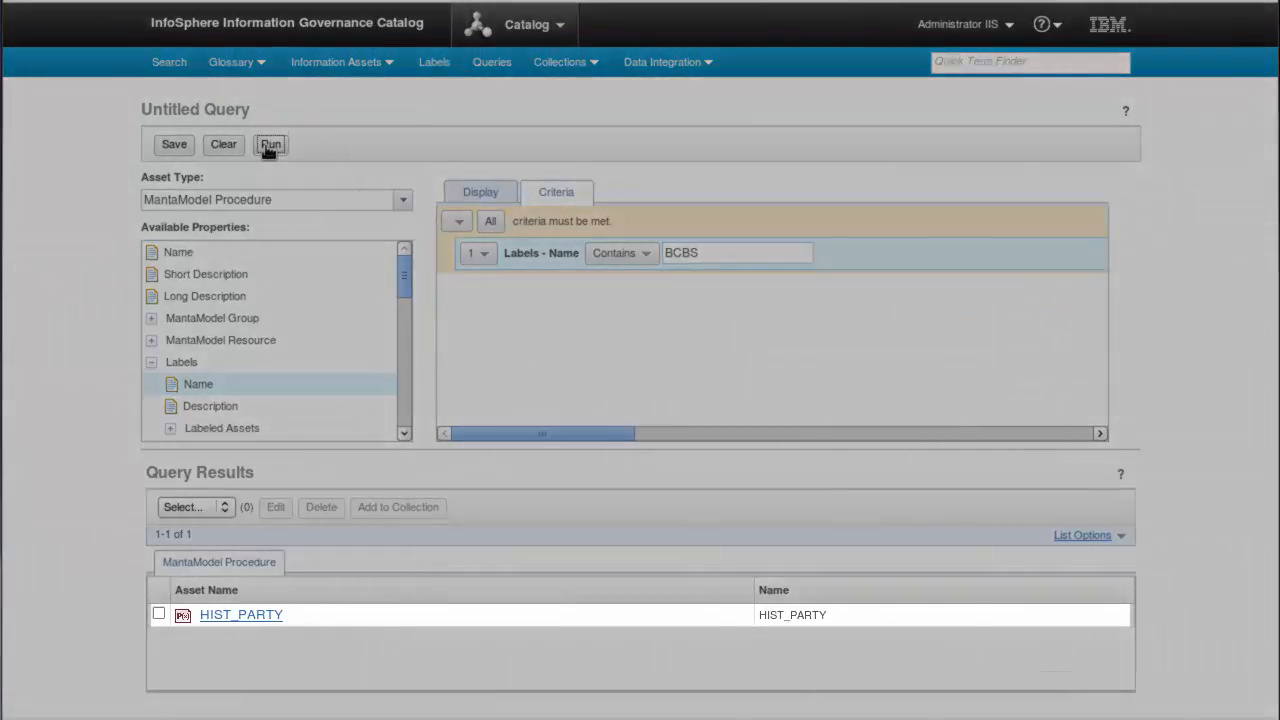
- Save the query under the name 'Procedure with BC'
click(172, 144)
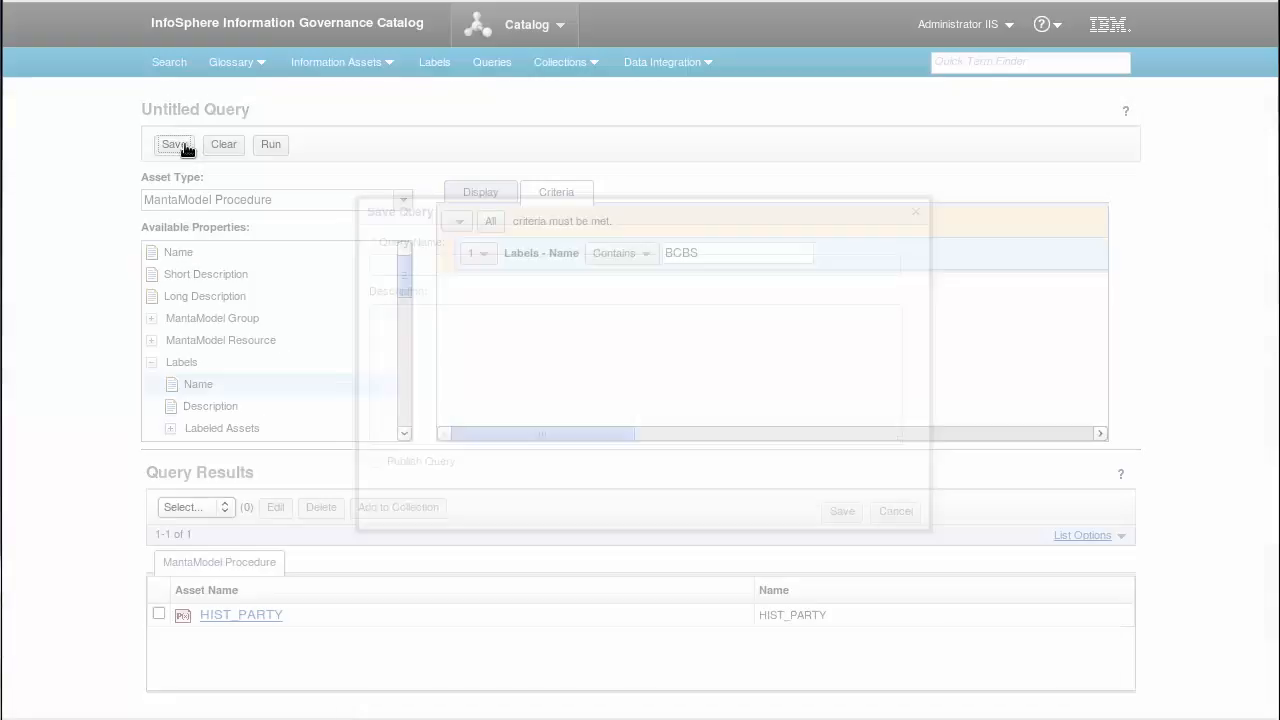
text(Proc)
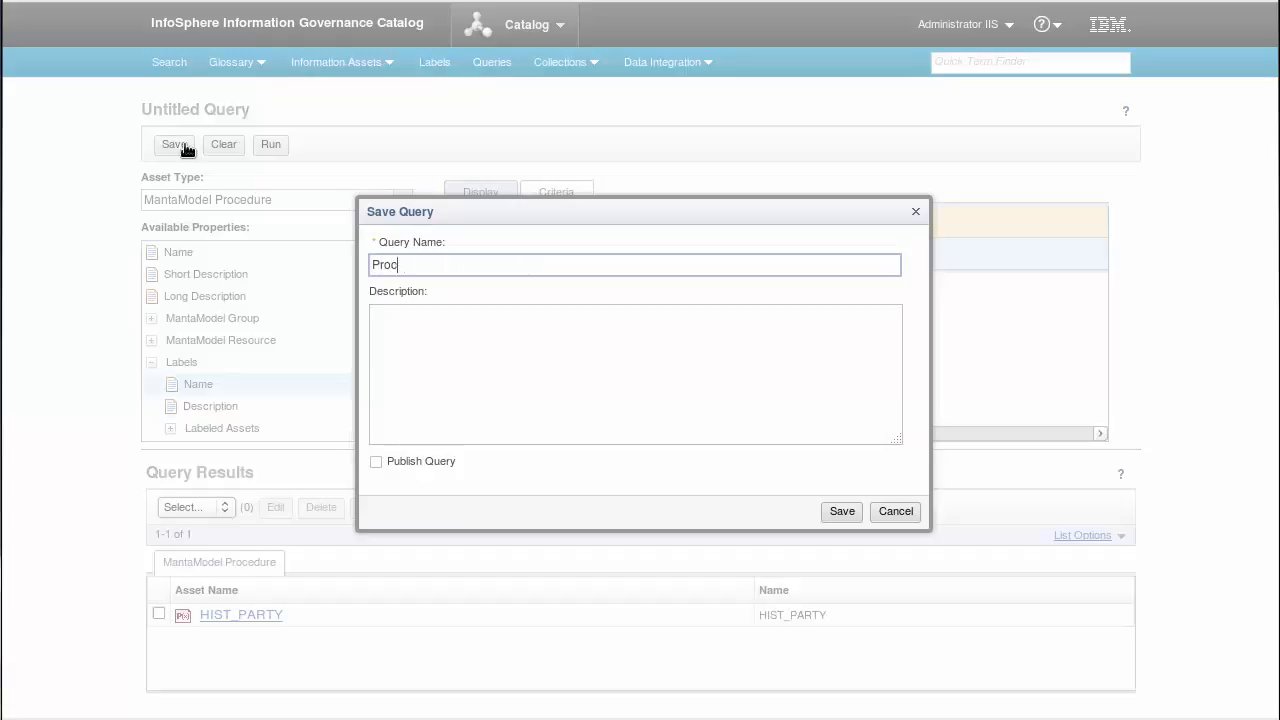
text(Procedure with BC)
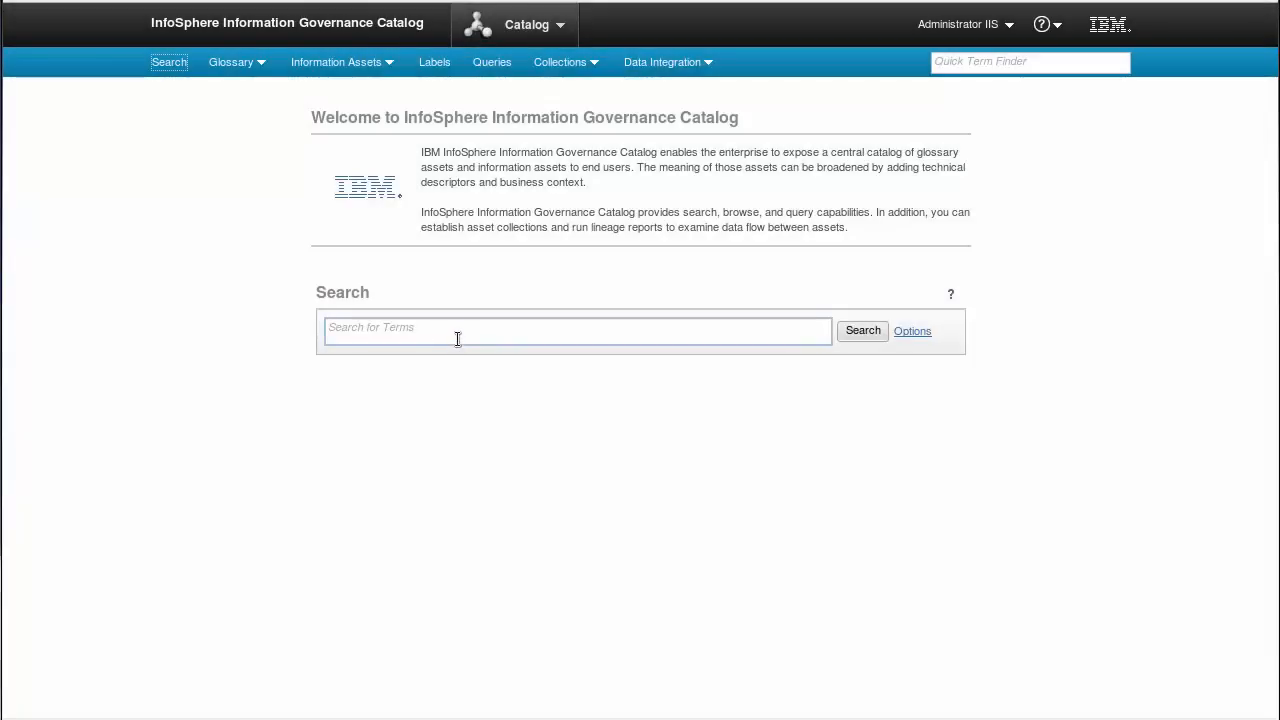
- Search for 'exposure at default' and show the Exposure At Default term details
text(exposure at)
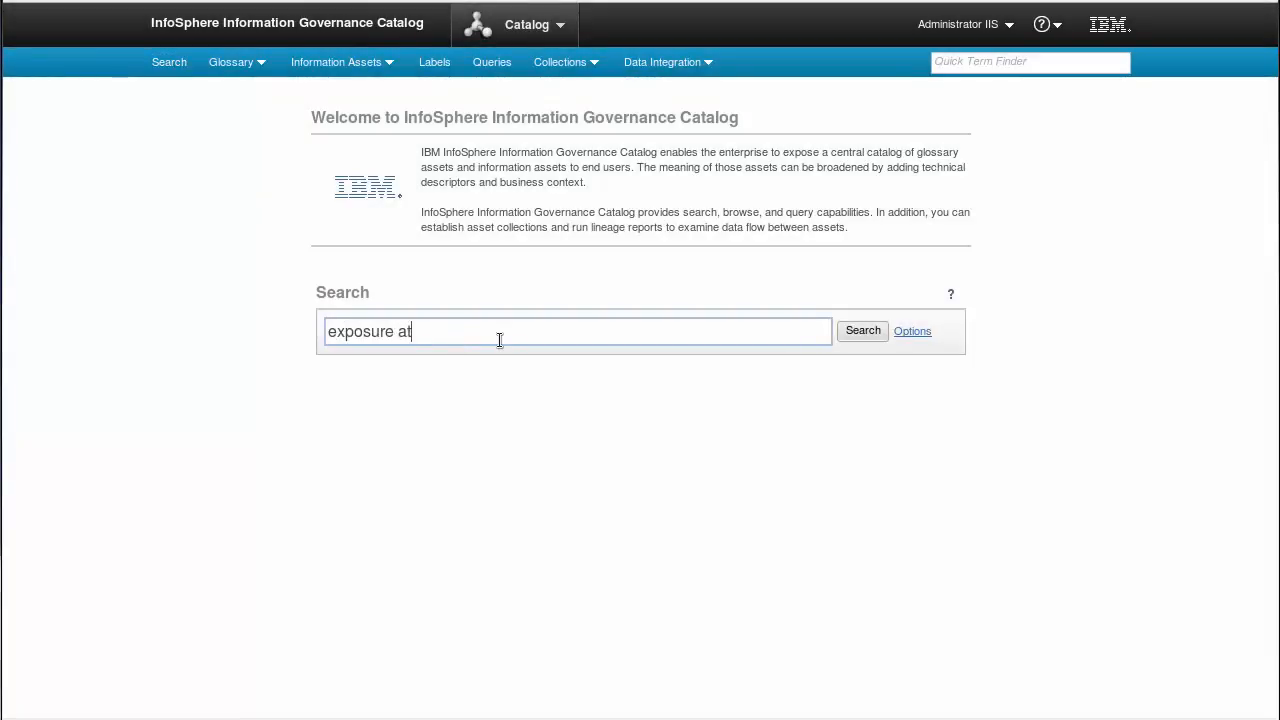
click(860, 332)
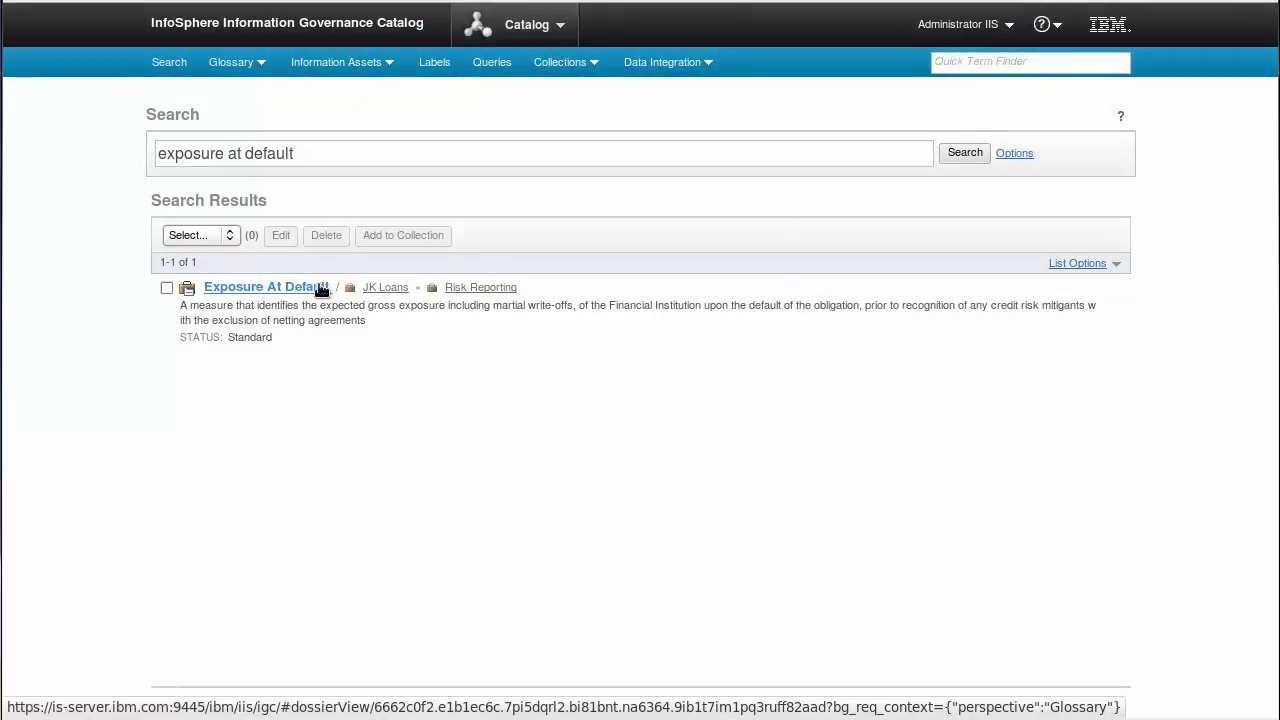
click(262, 288)
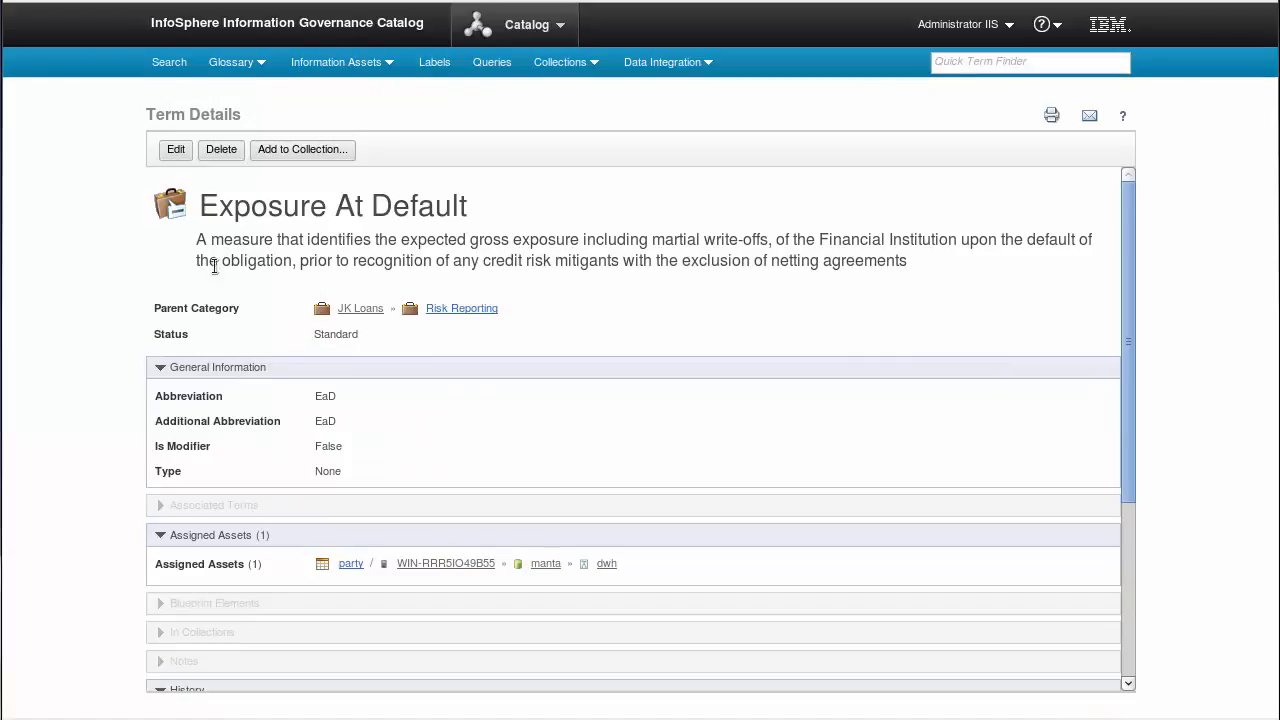
mouse_move(390, 596)
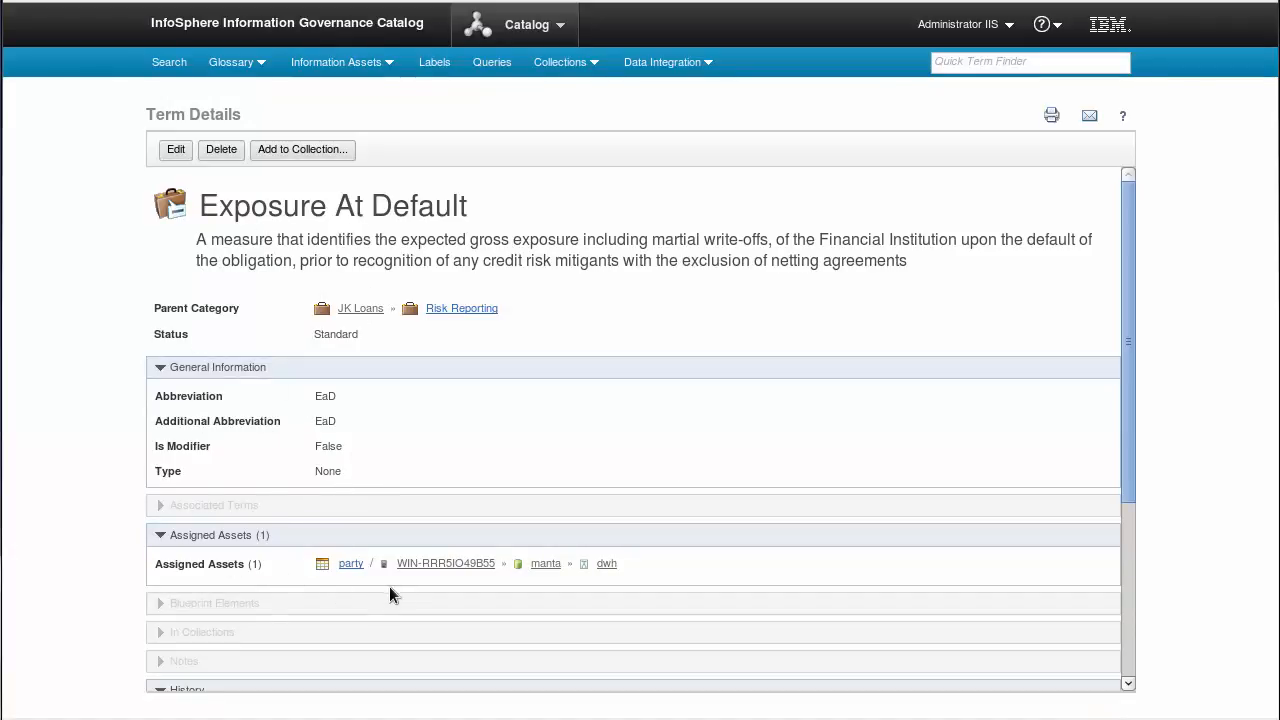
mouse_move(416, 590)
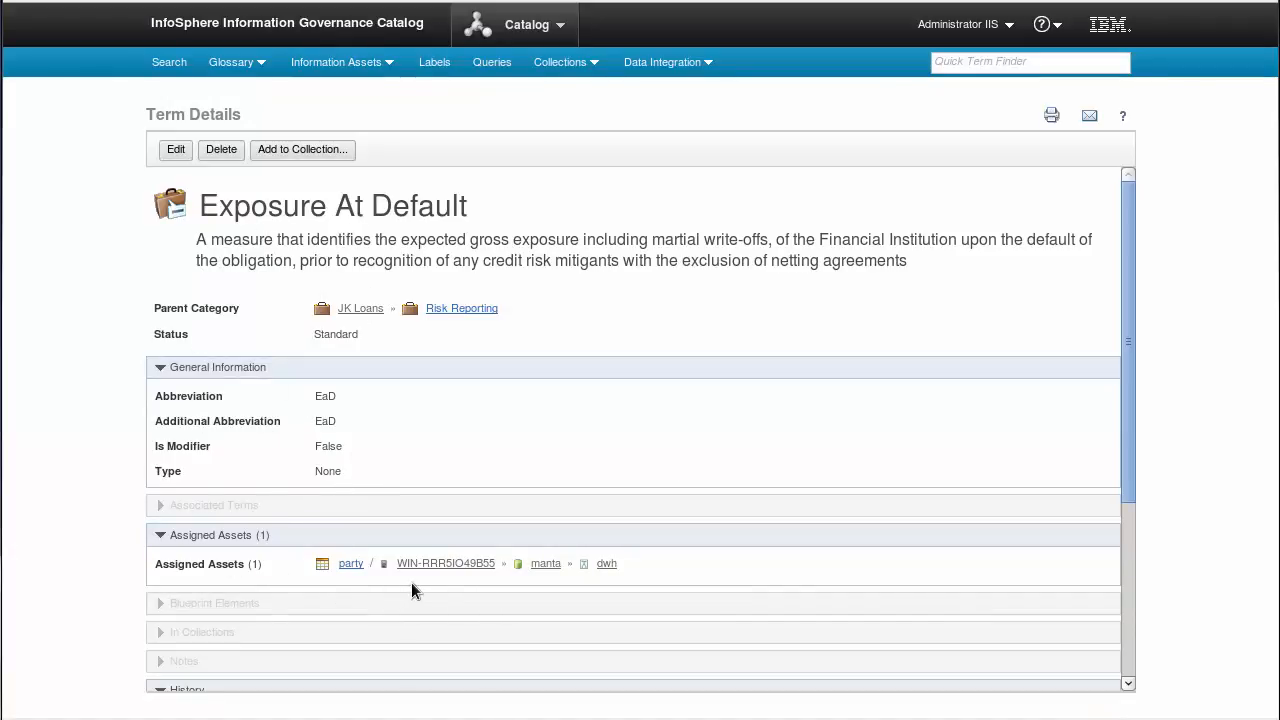
mouse_move(352, 564)
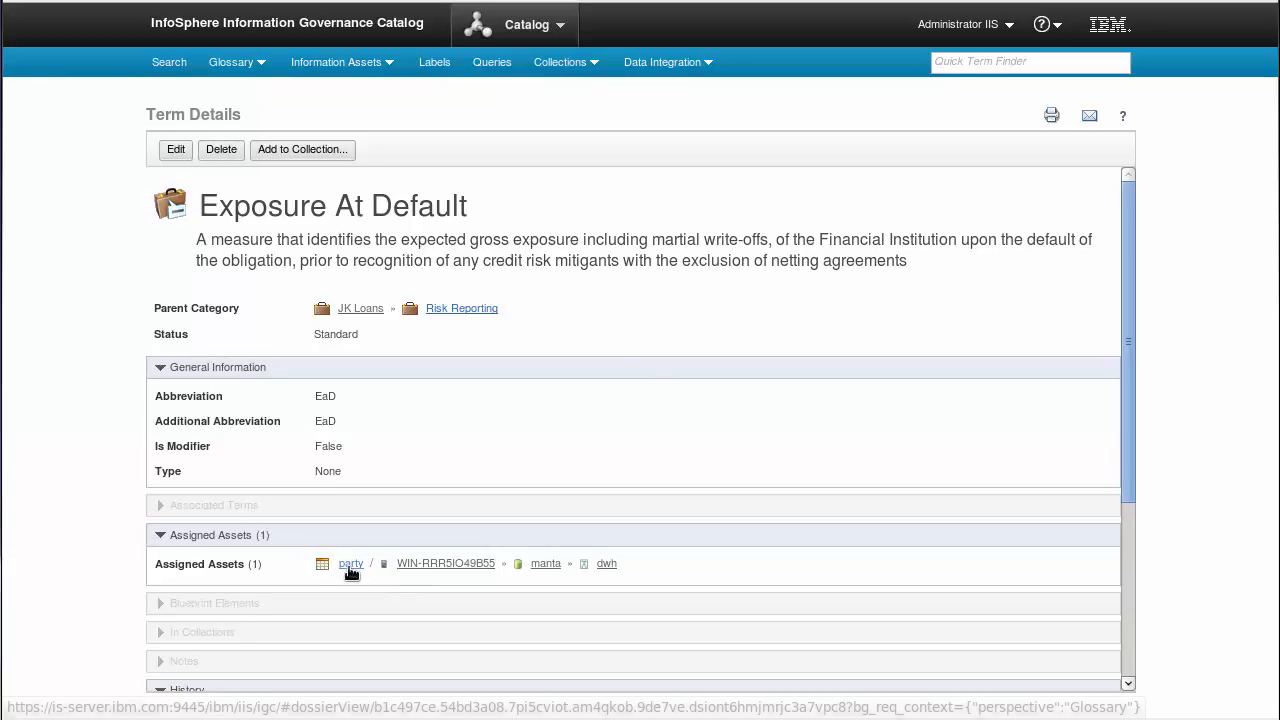
- Show the assigned party table's details down to its Database Table Usage Information
click(352, 564)
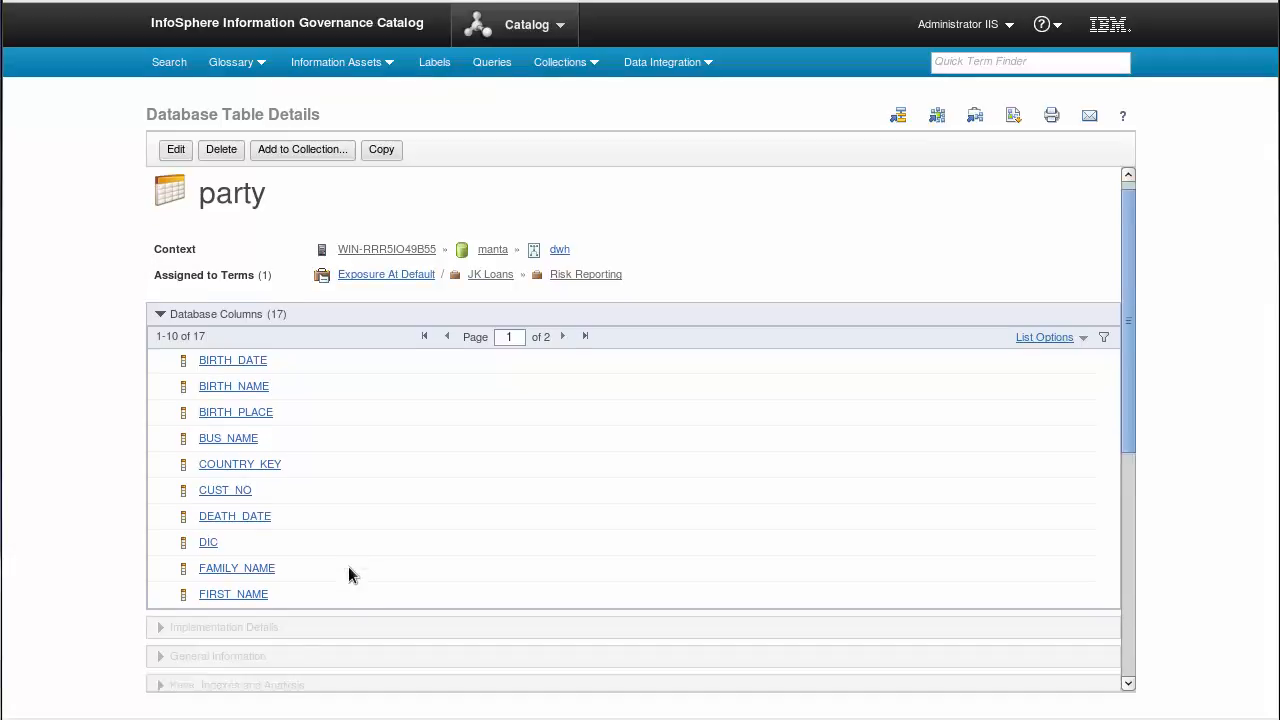
scroll(down, 3)
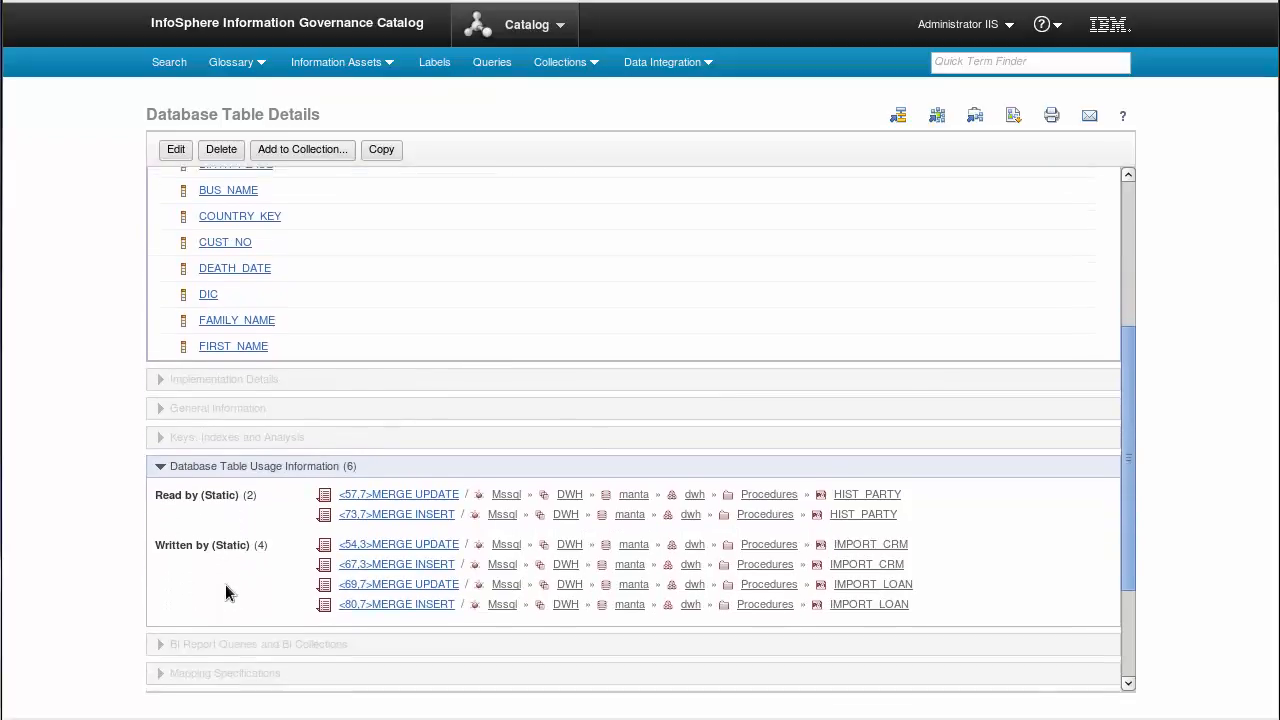
scroll(down, 3)
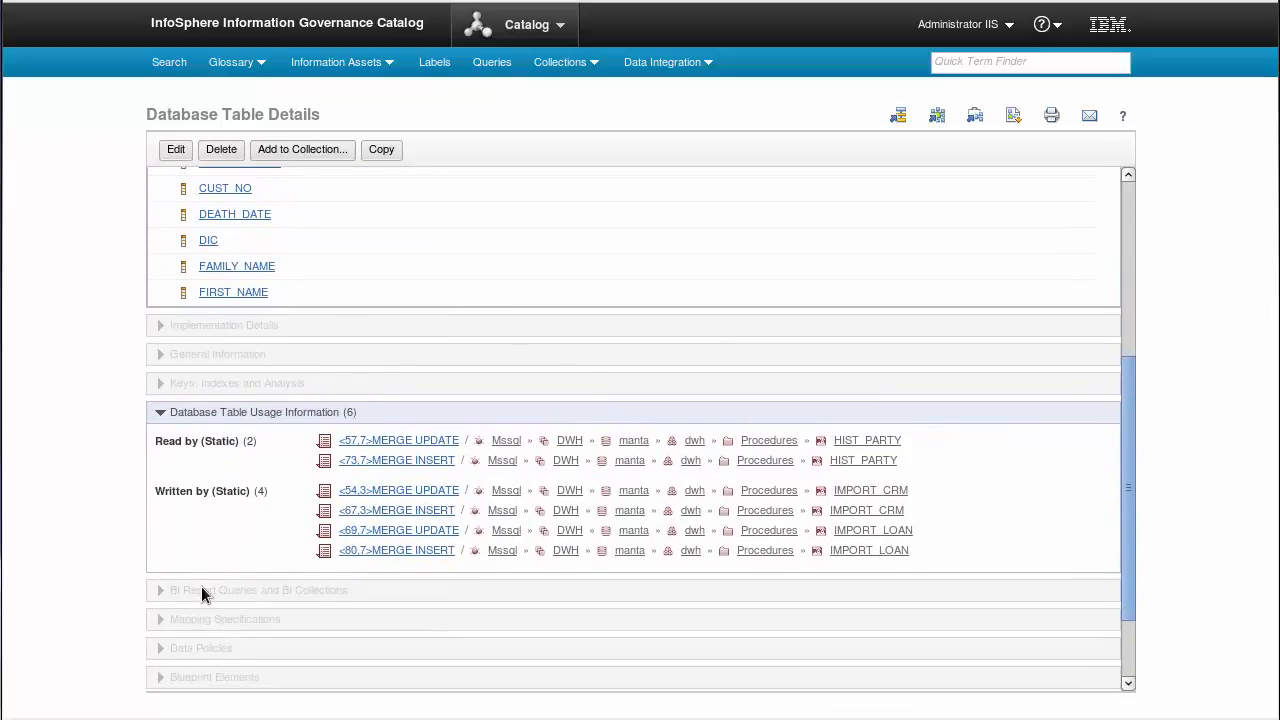
mouse_move(760, 144)
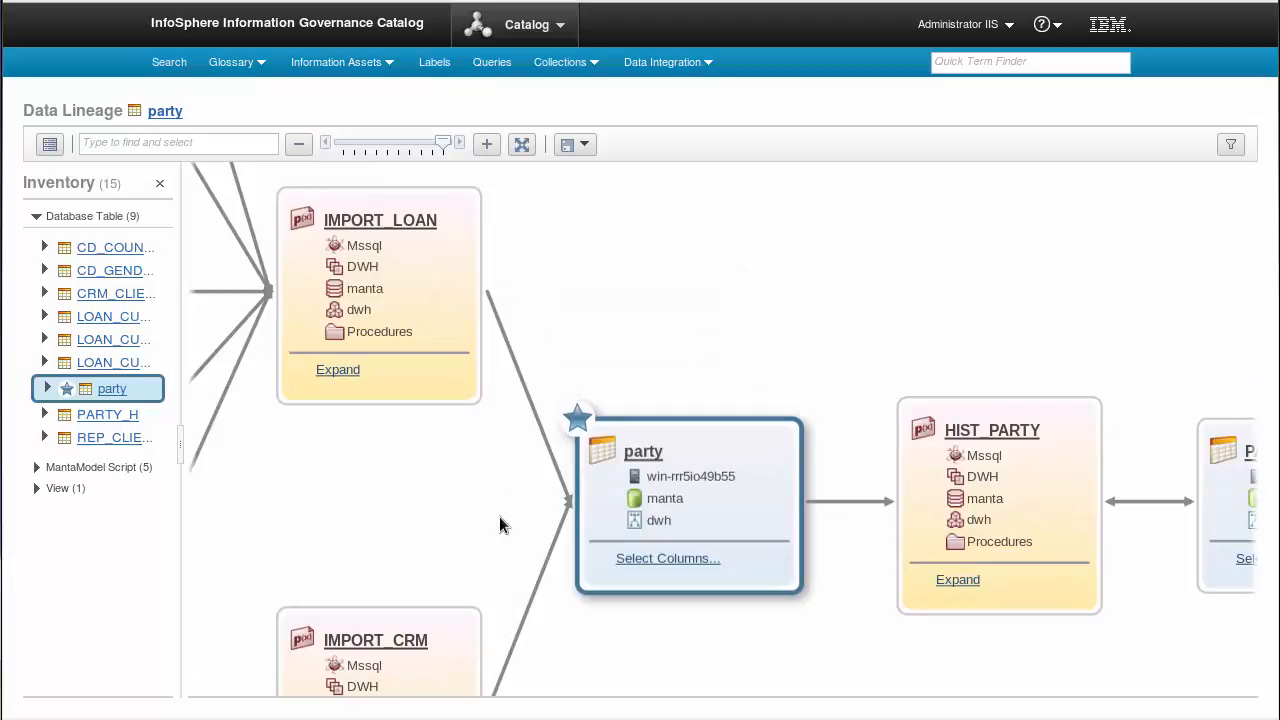
mouse_move(444, 268)
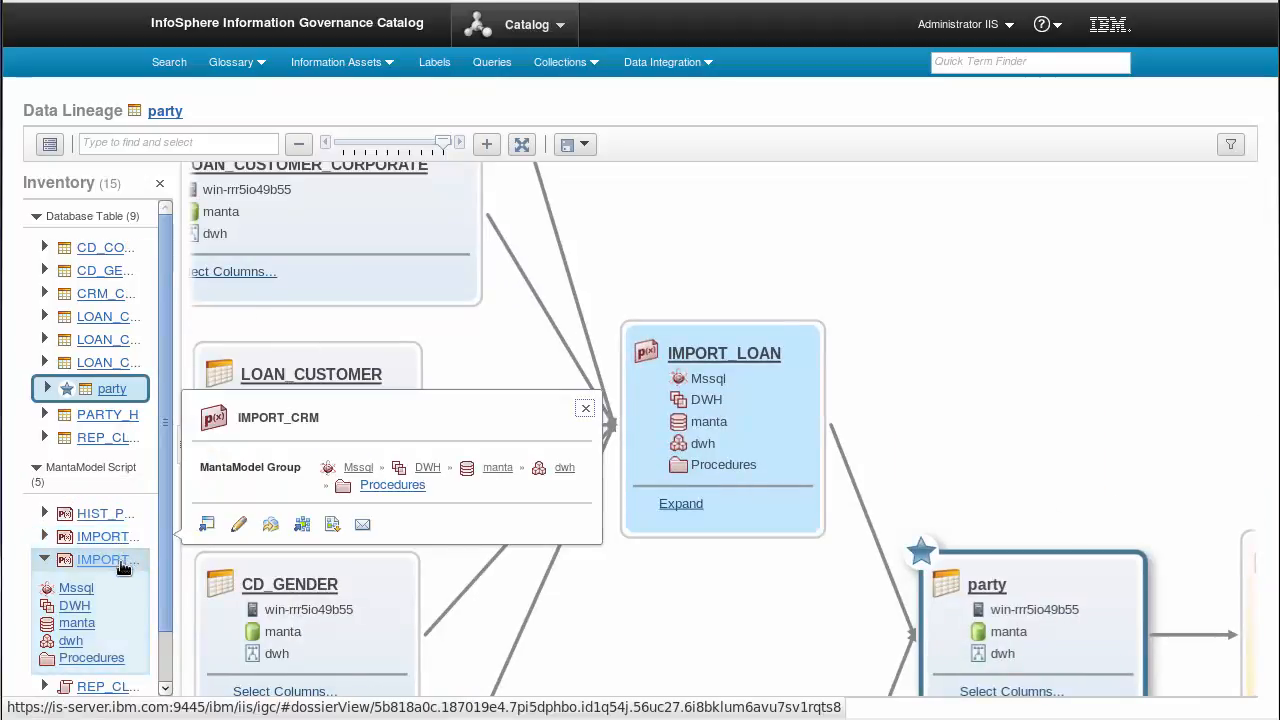
- Inspect the IMPORT_CRM procedure node in the party table's data lineage graph
click(584, 408)
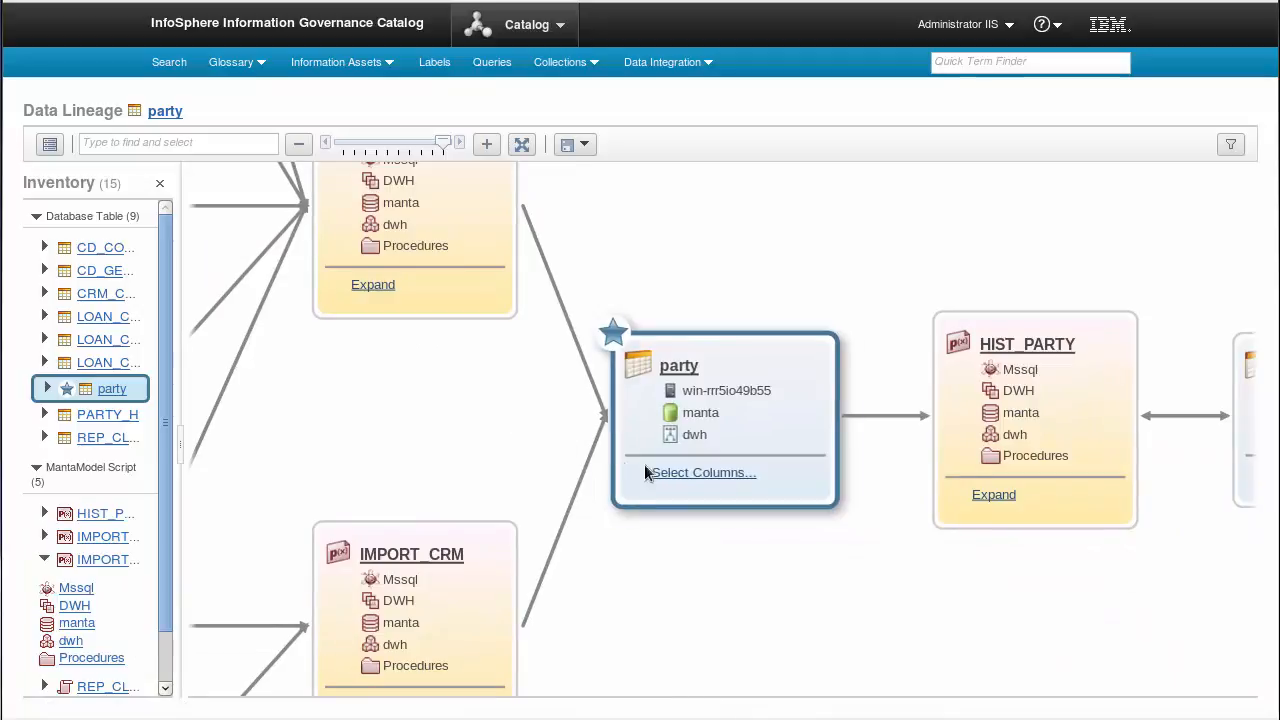
- Show column-level lineage for party's columns including DIC and expand IMPORT_CRM's internal lineage
click(702, 472)
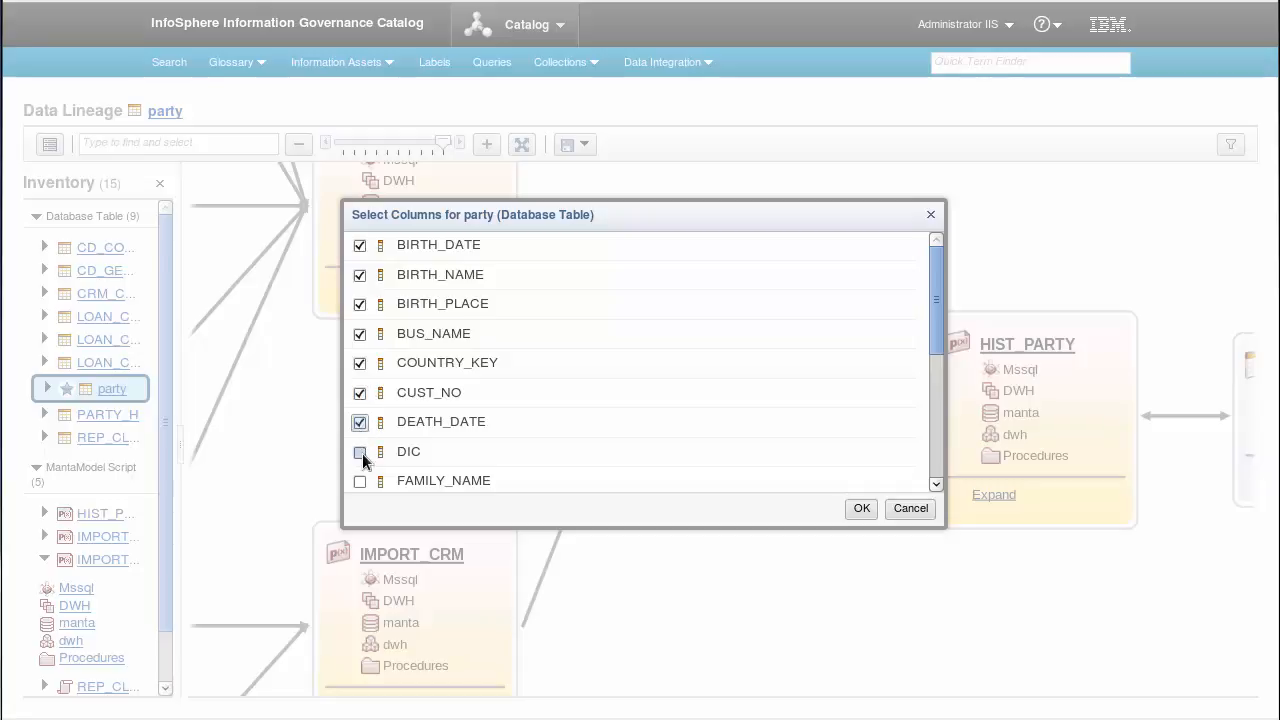
click(360, 452)
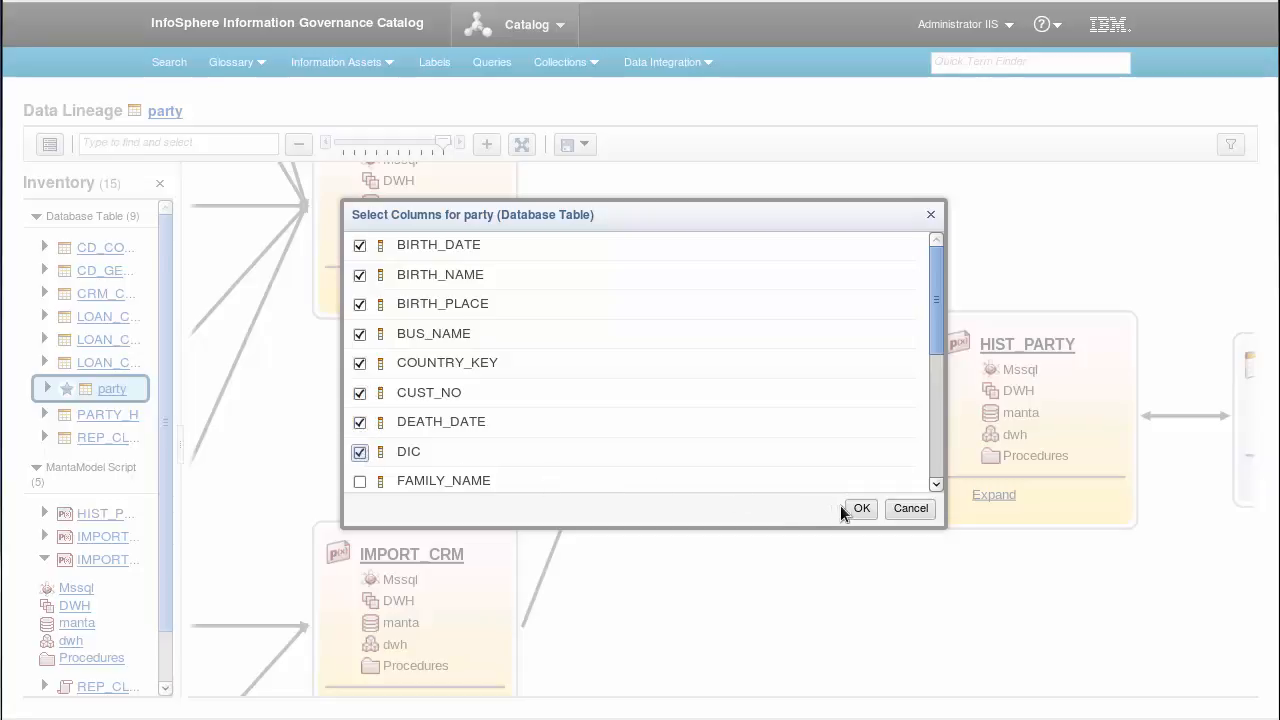
click(860, 508)
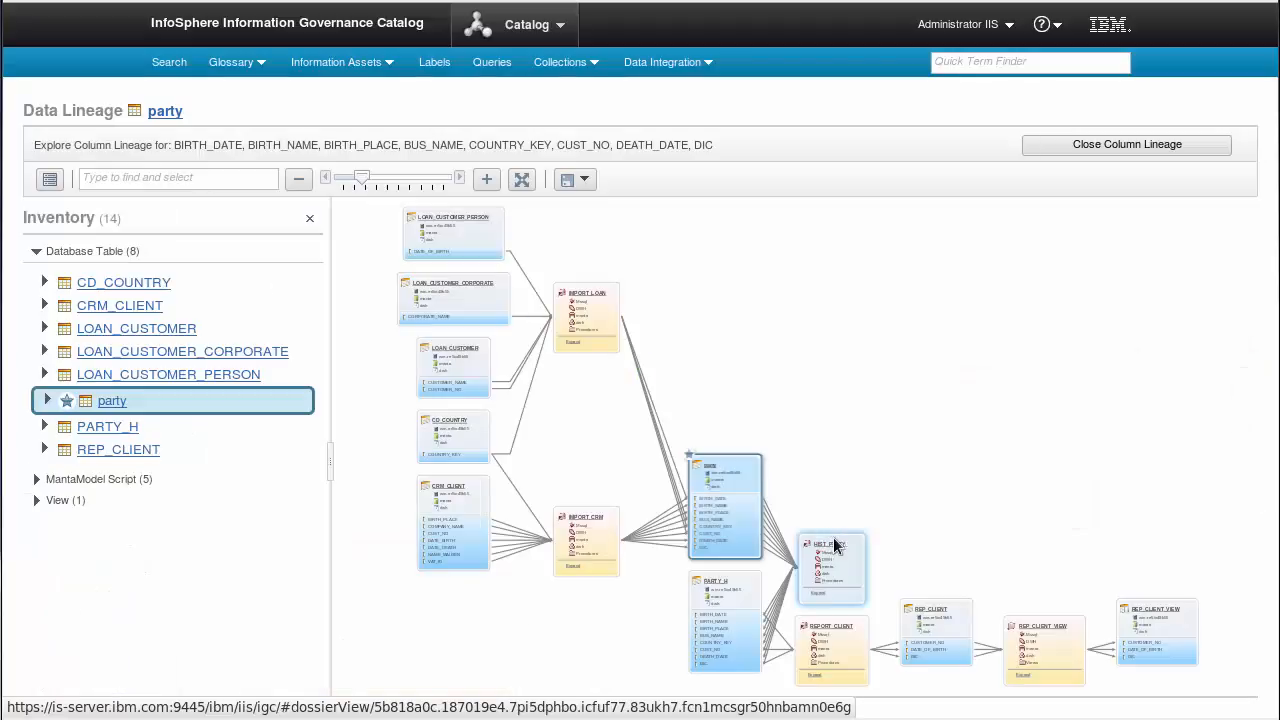
mouse_move(884, 492)
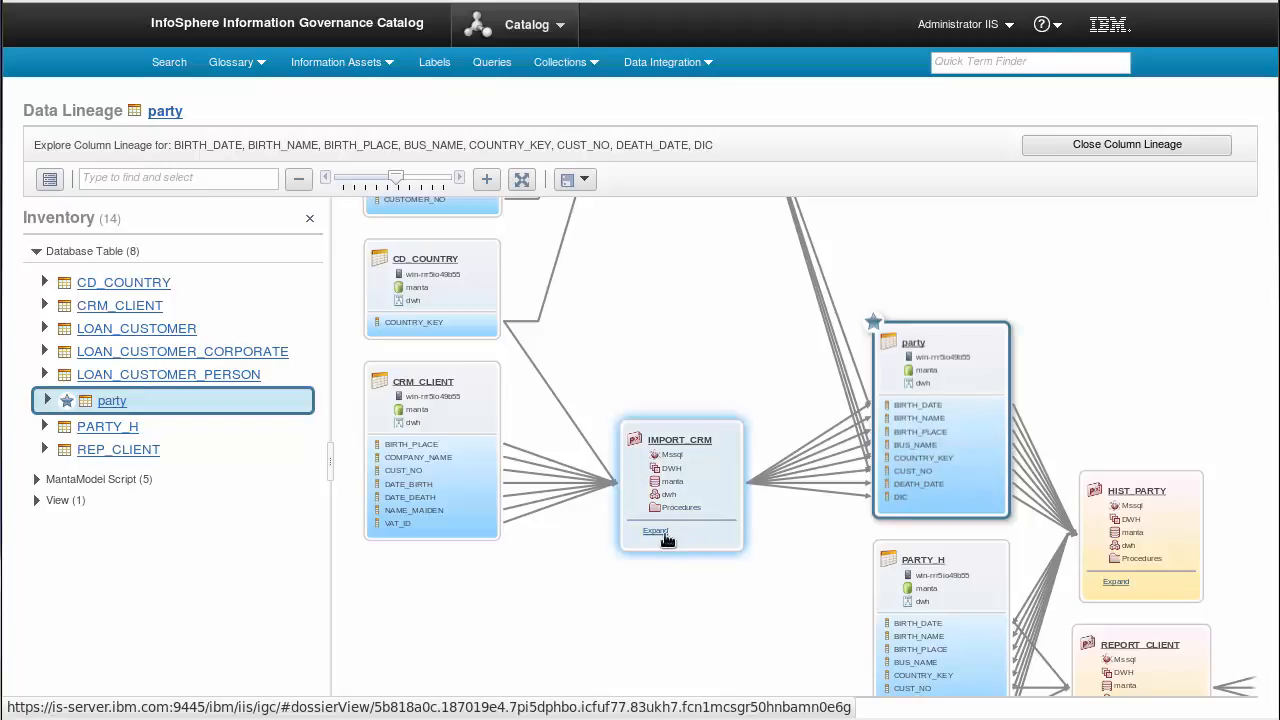
click(656, 532)
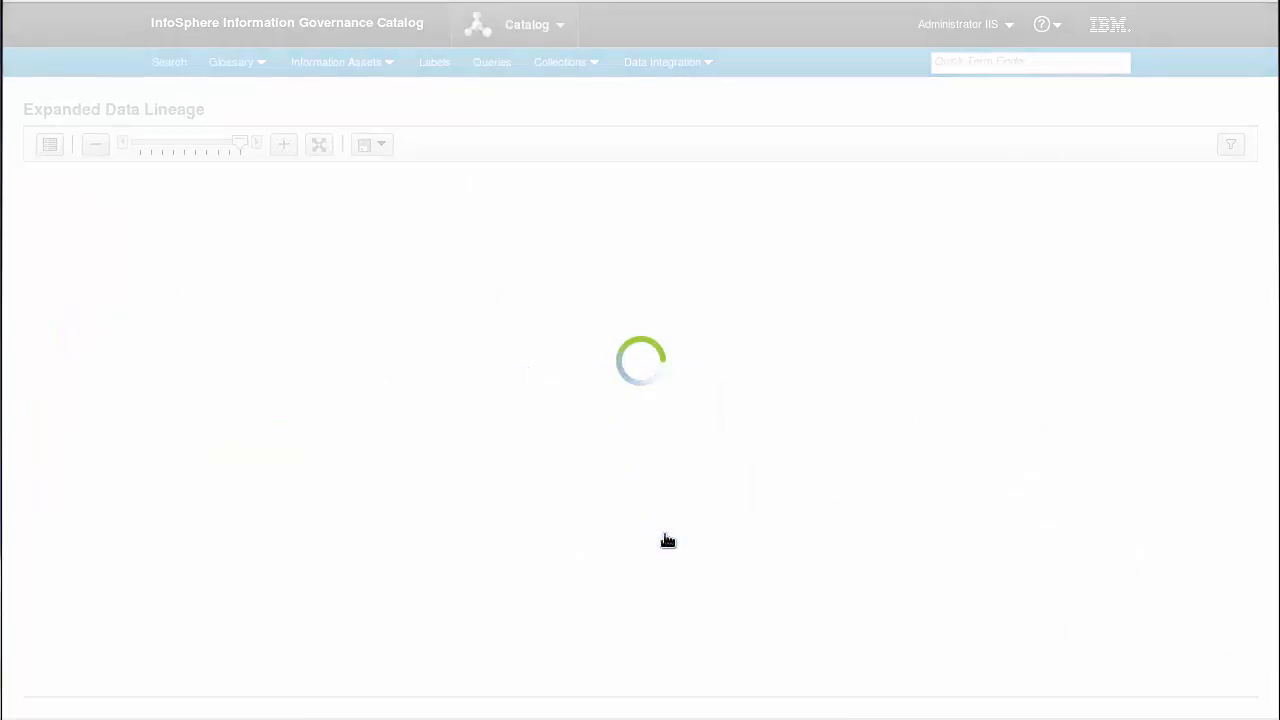